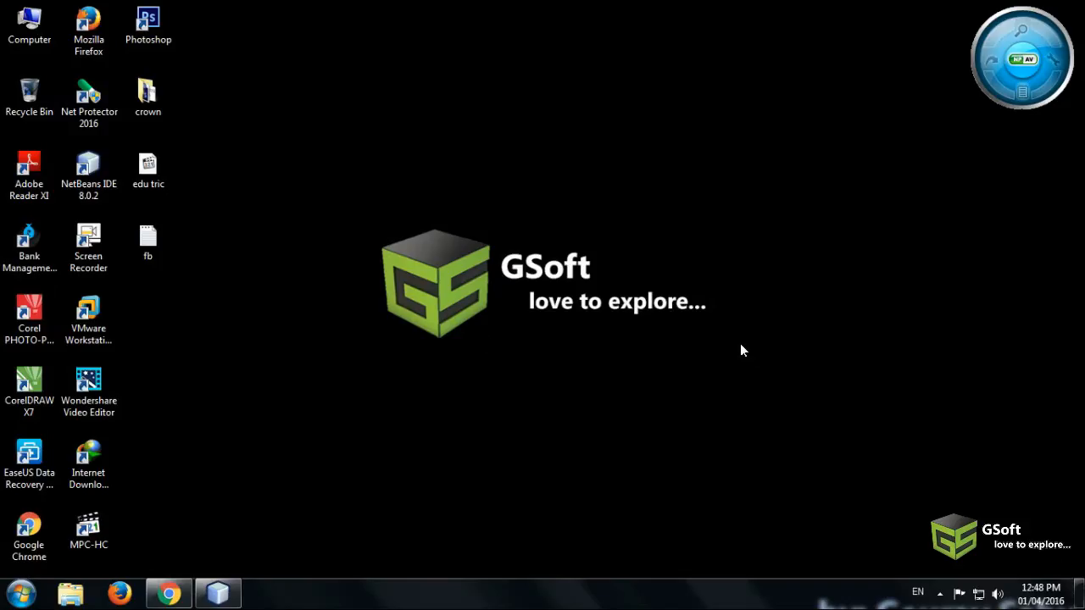
mouse_move(337, 246)
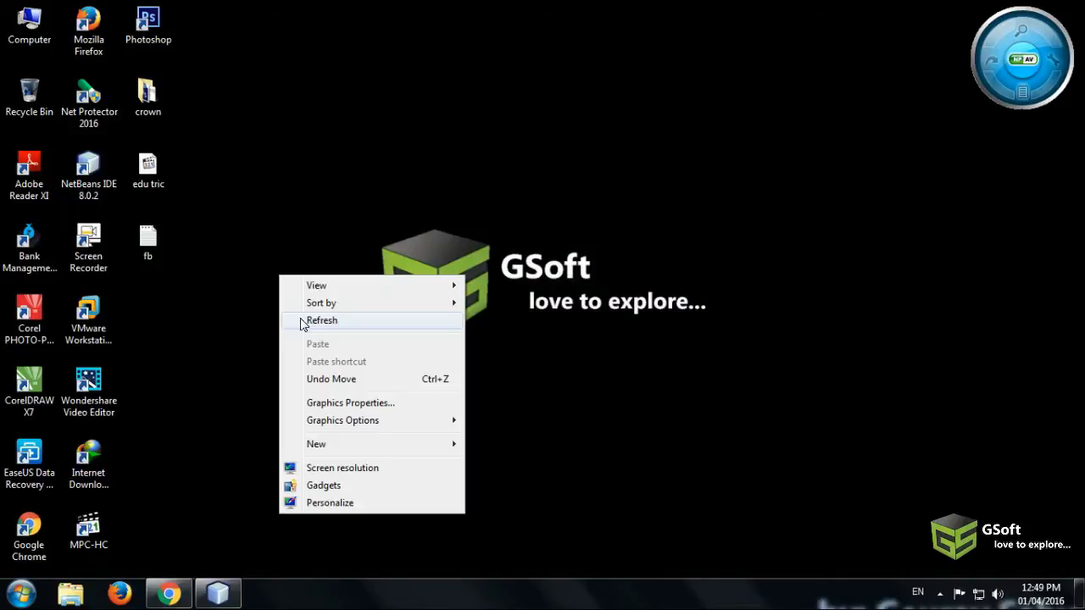
Refresh the desktop and bring NetBeans with the login frame design back to the front.
click(322, 320)
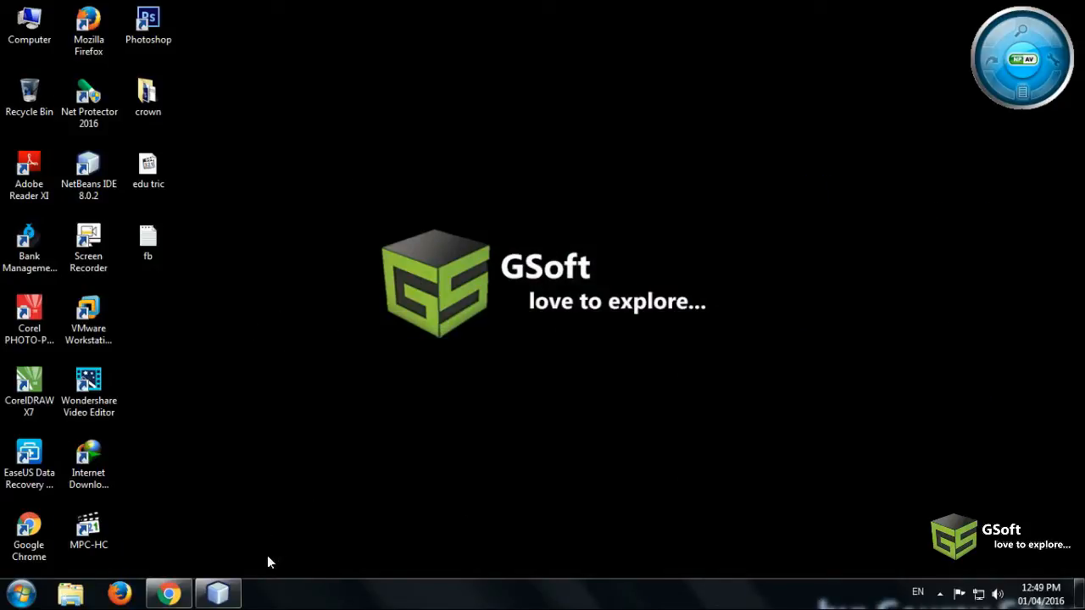
click(217, 592)
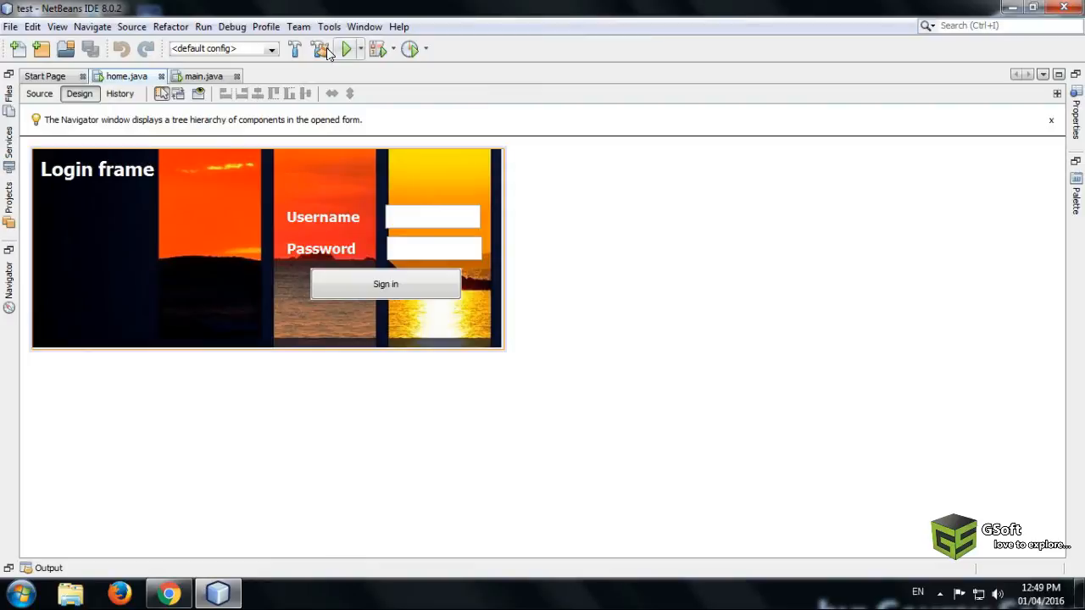
Run the project, view the Employee Login window, then close it.
click(321, 47)
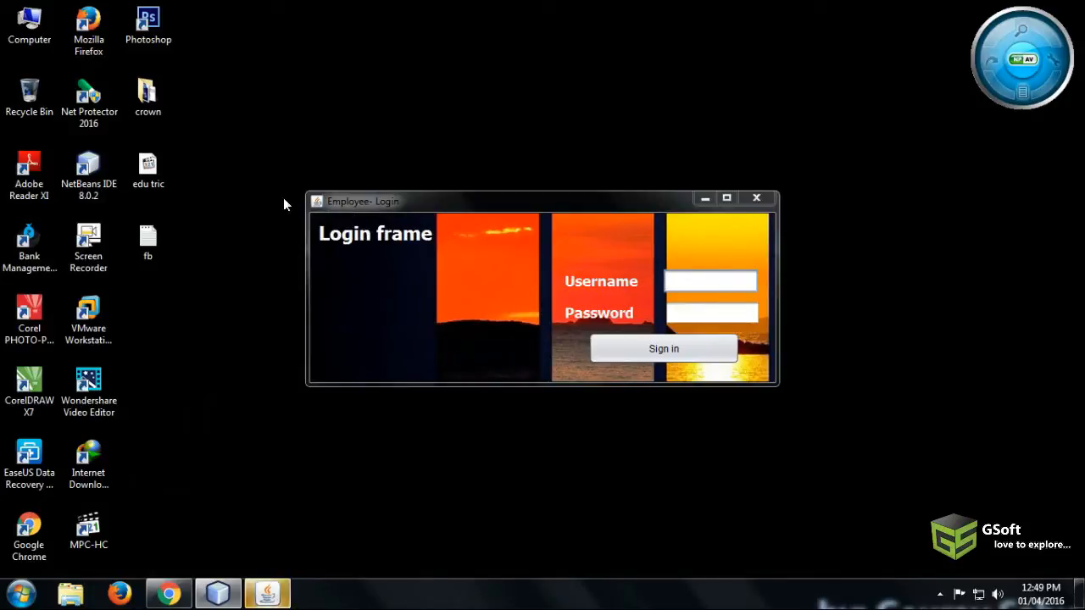
click(710, 282)
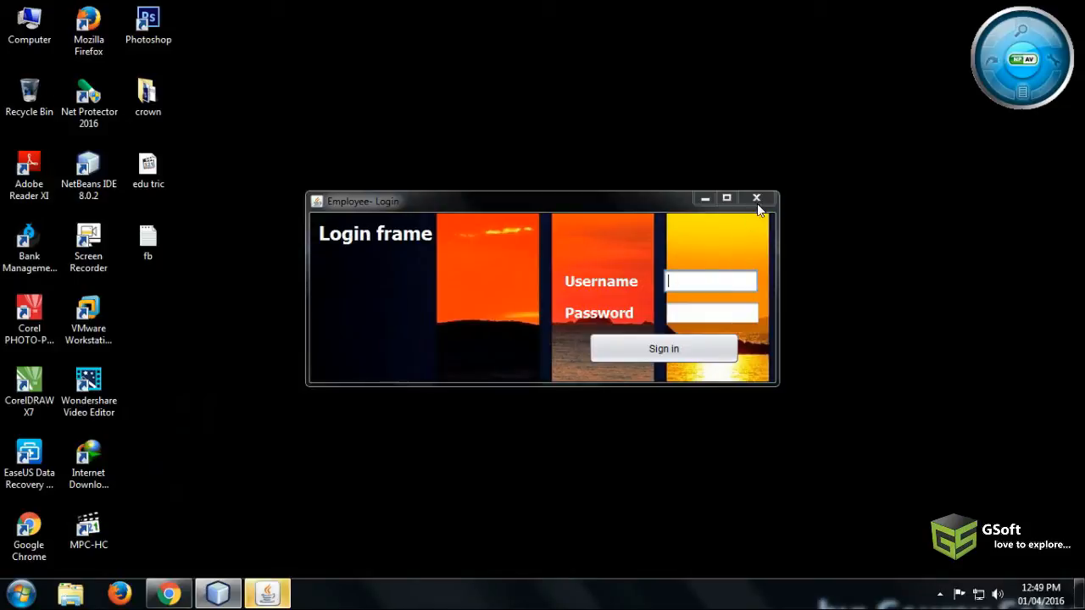
click(756, 197)
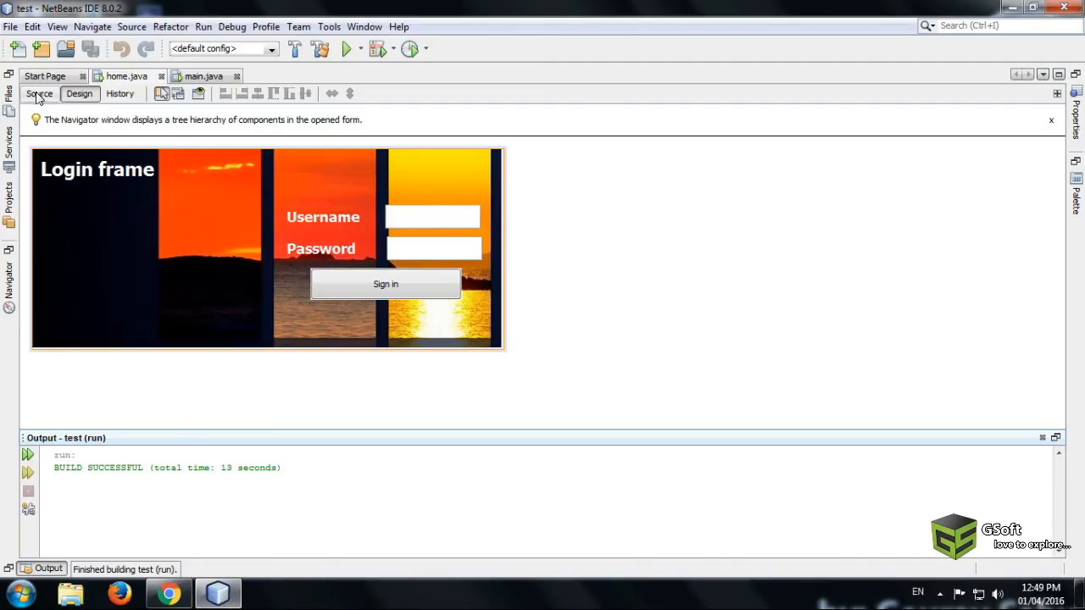
Add an empty private void icon(){} method in home.java below the constructor.
click(39, 93)
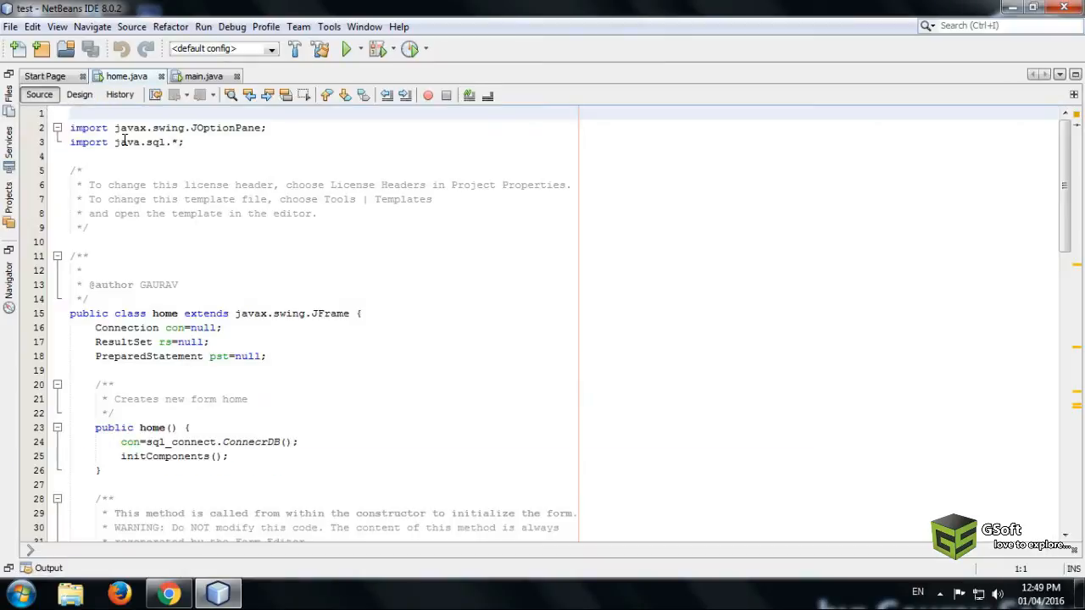
scroll(down, 3)
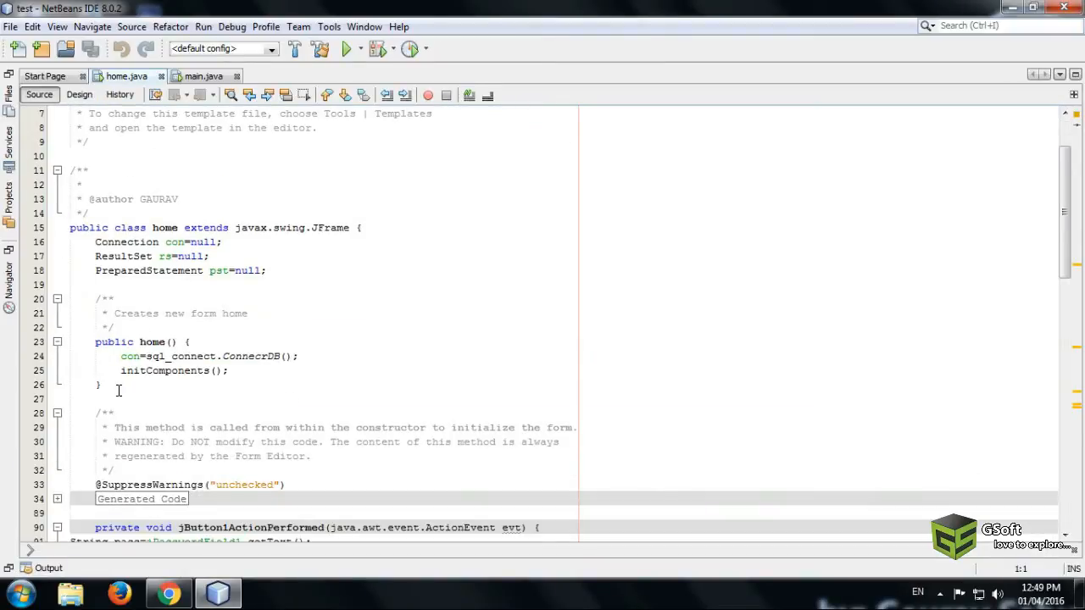
click(100, 383)
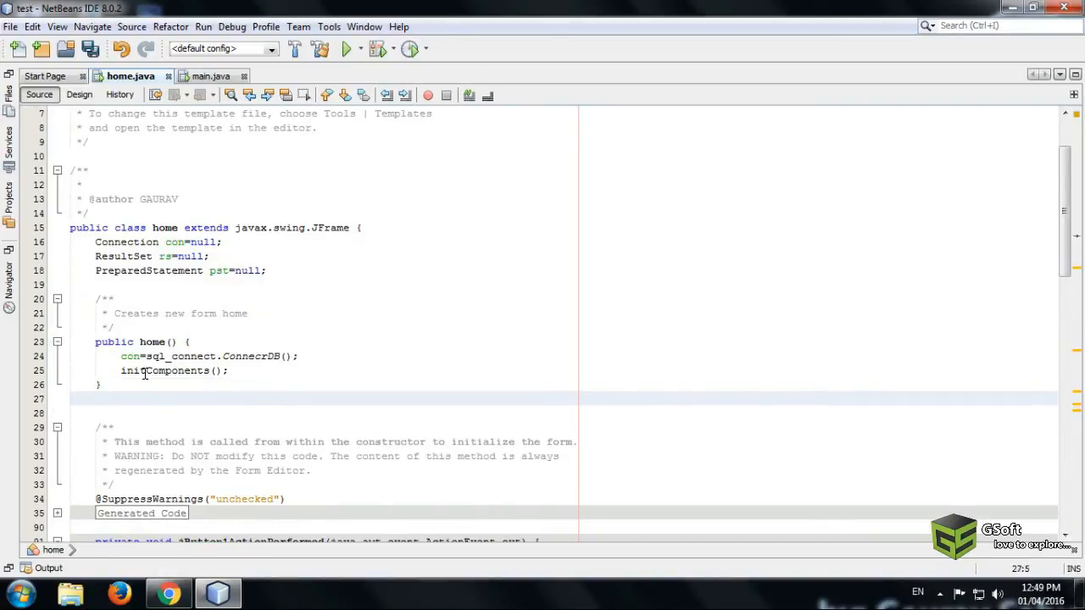
text(private)
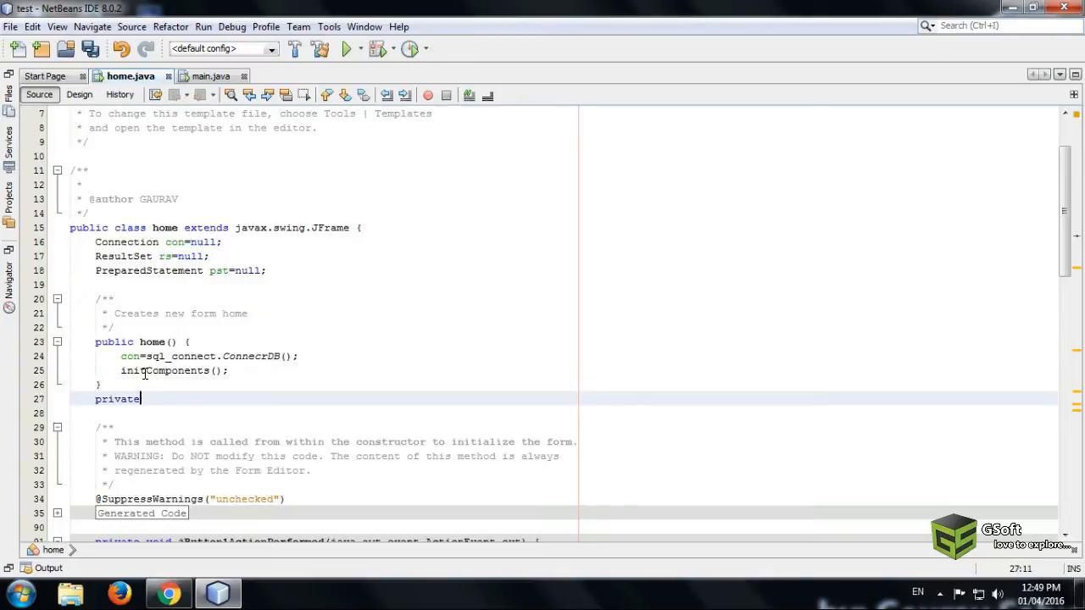
text(vioo)
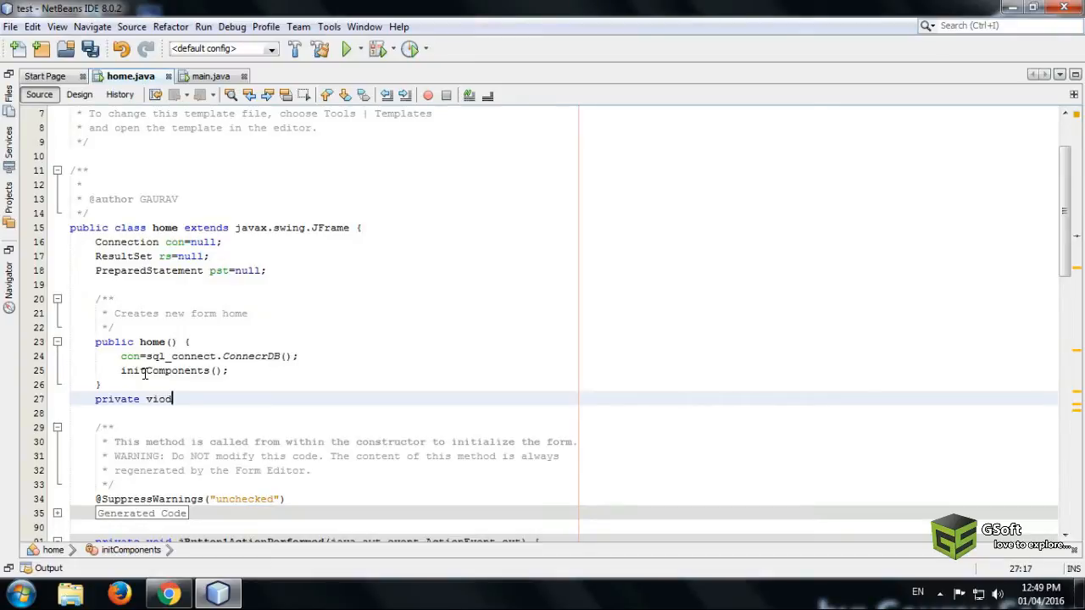
key(BackSpace)
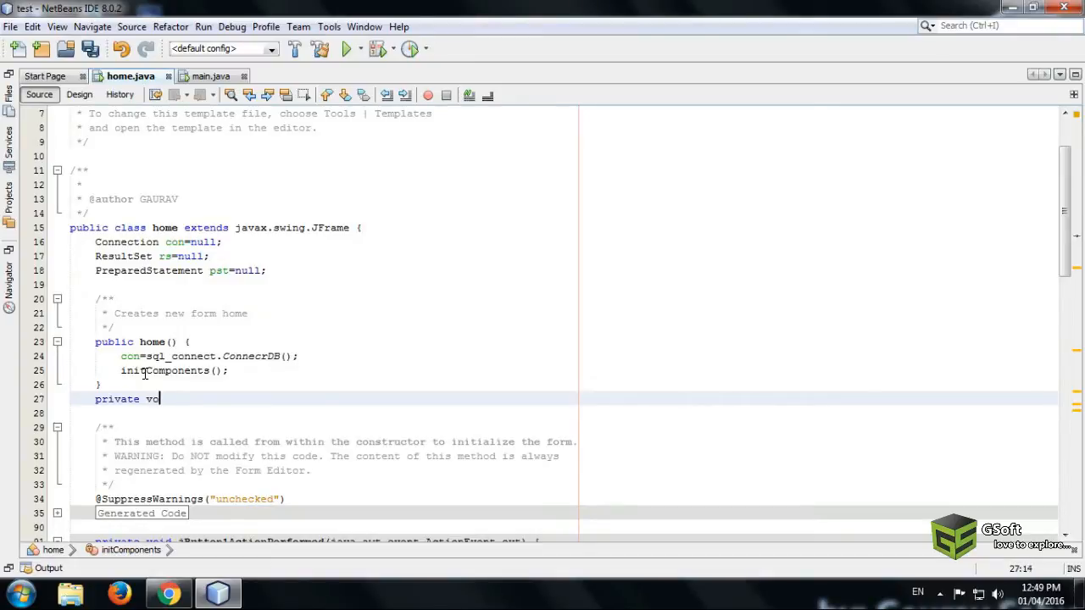
text(id)
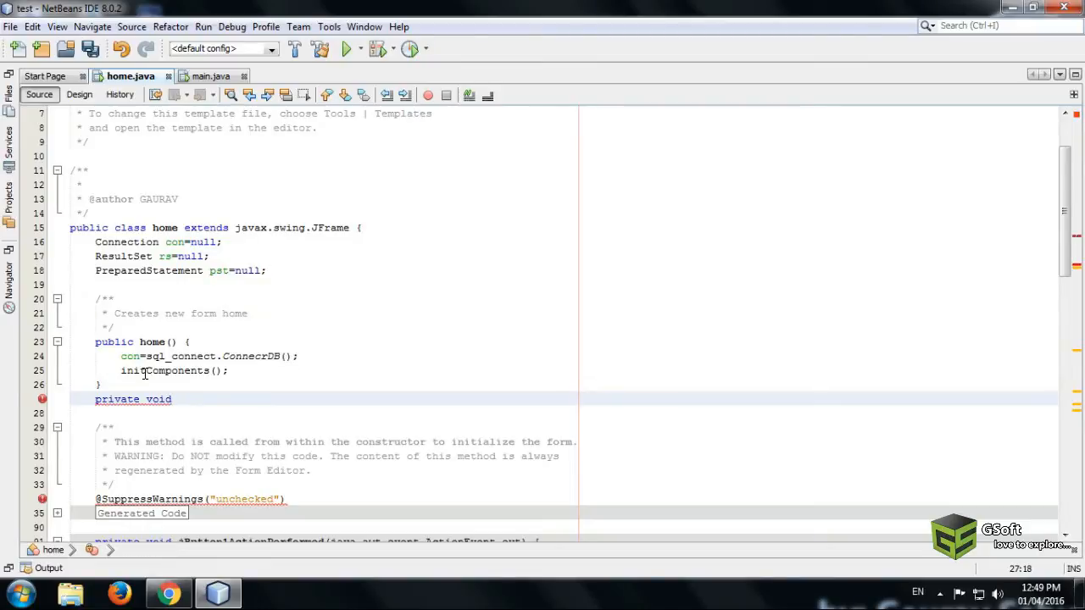
text(ic)
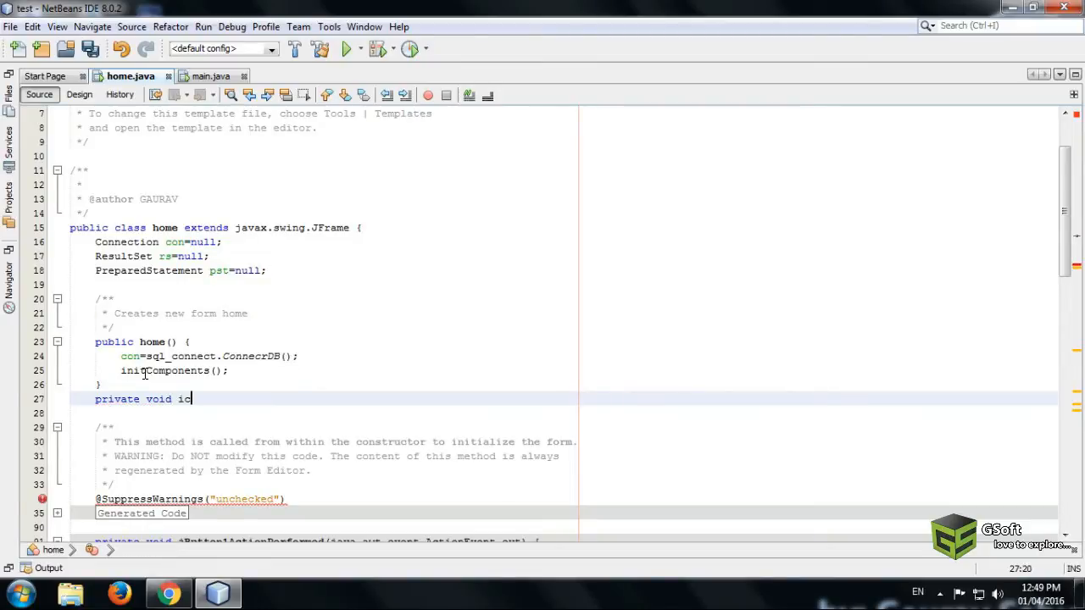
text(on())
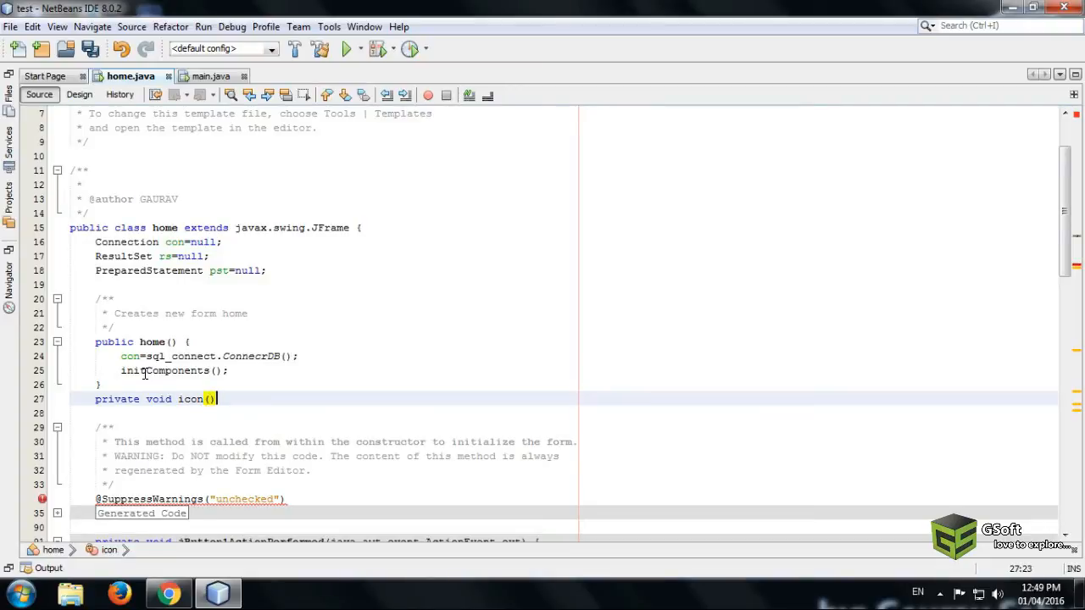
text({})
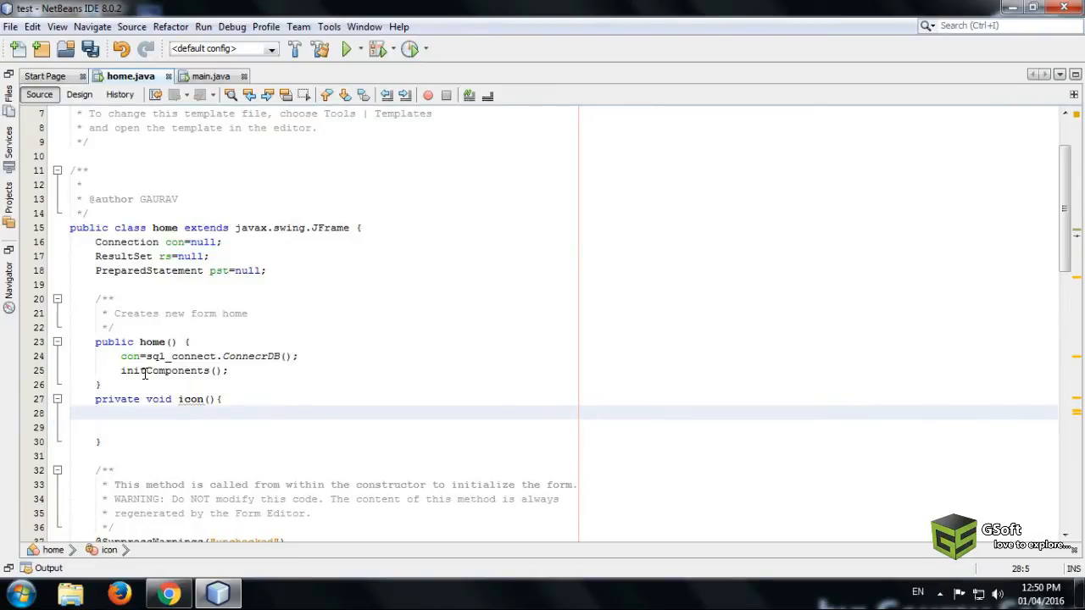
Write setIconImage(Toolkit.getDefaultToolkit().getImage(getClass().getResource(""))); inside icon().
click(95, 414)
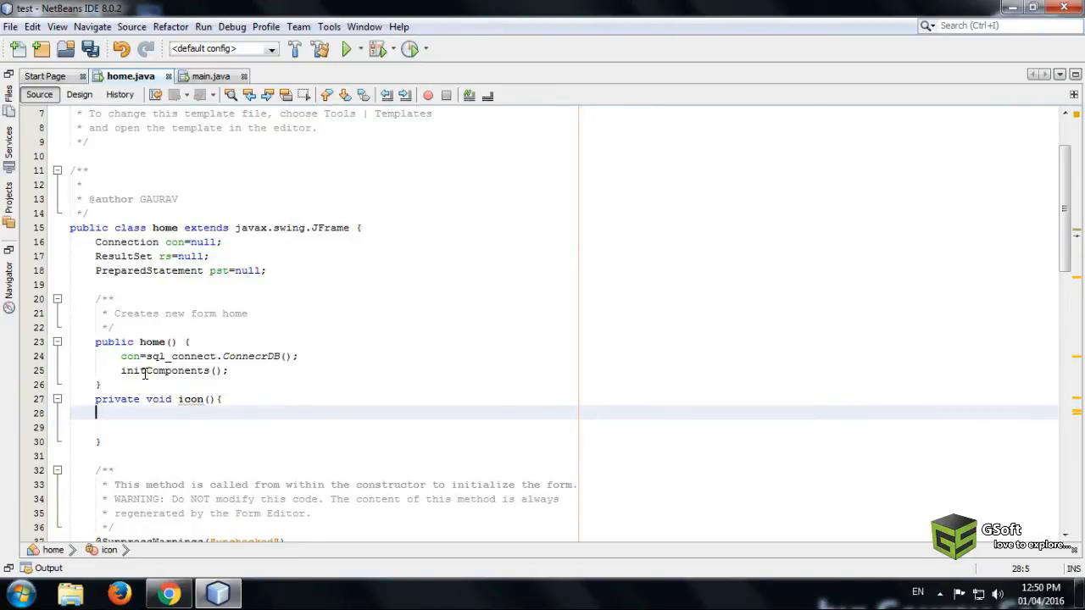
text(set)
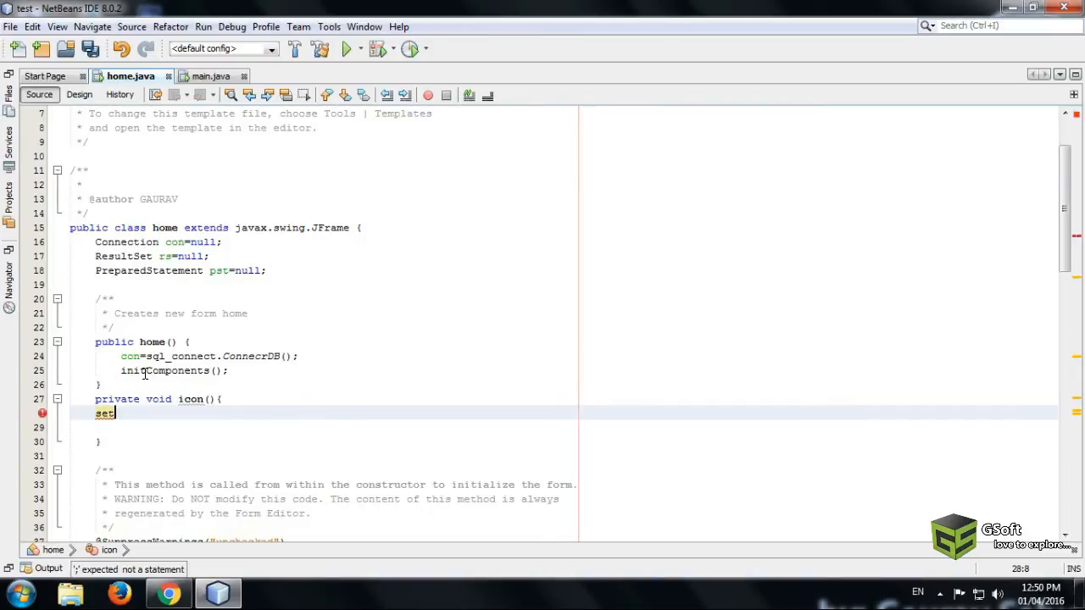
text(Icon)
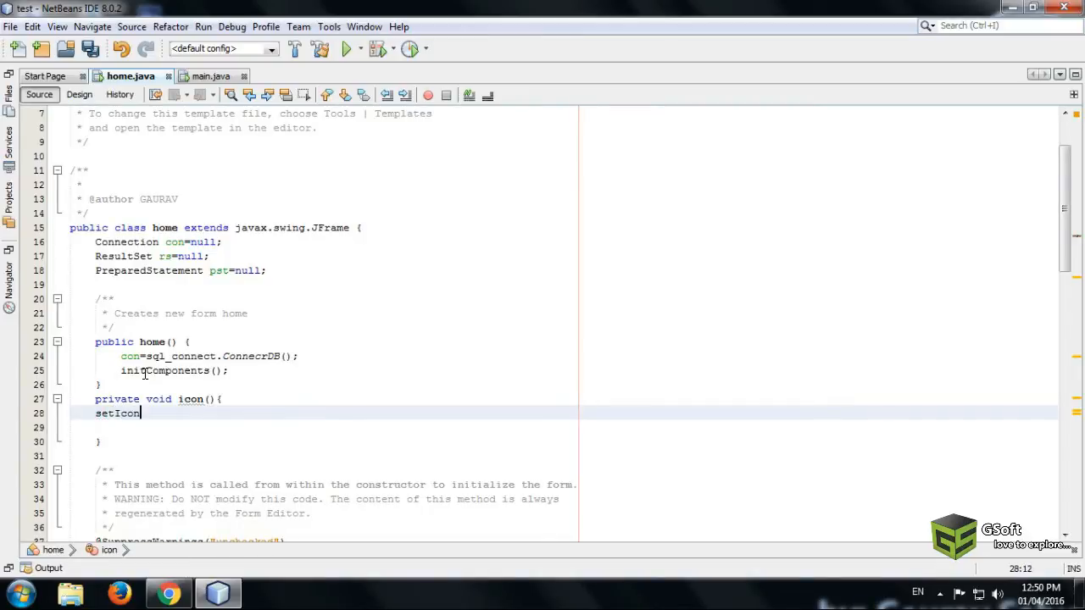
text(Image)
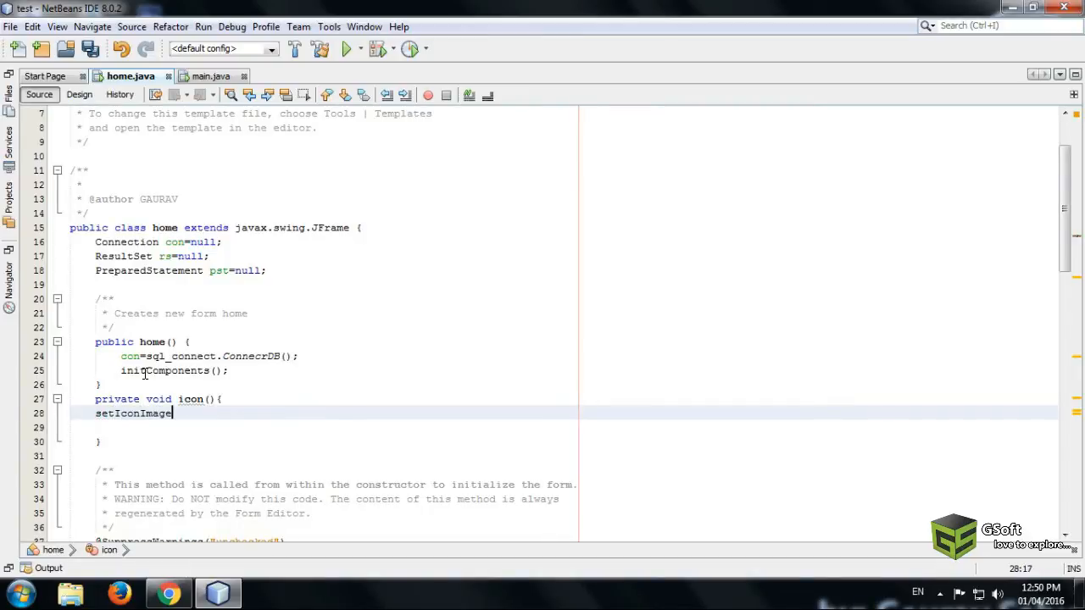
text(())
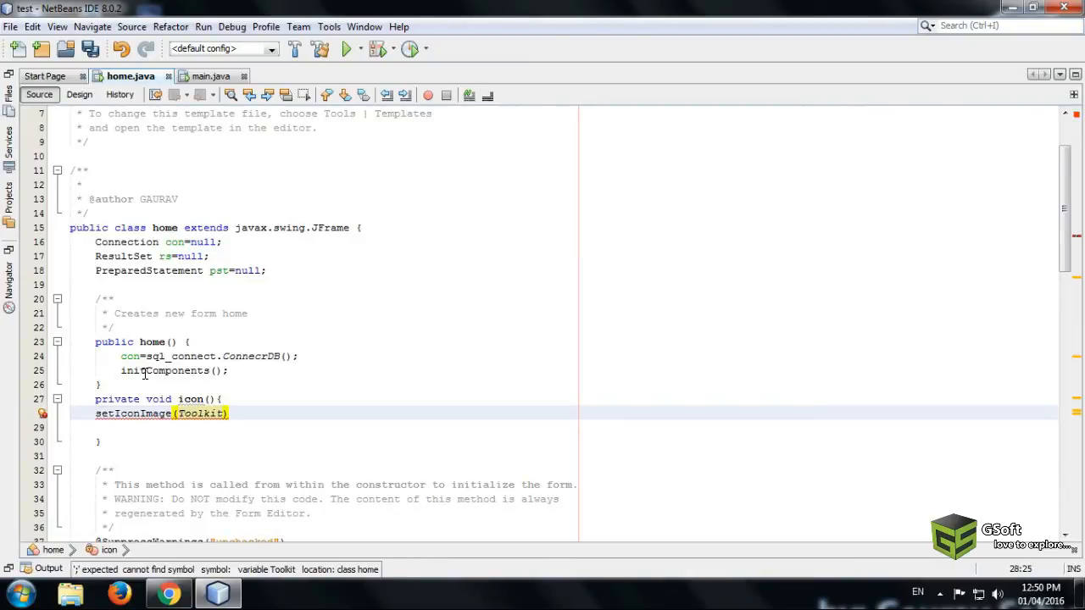
text(.getDefaultToolkit)
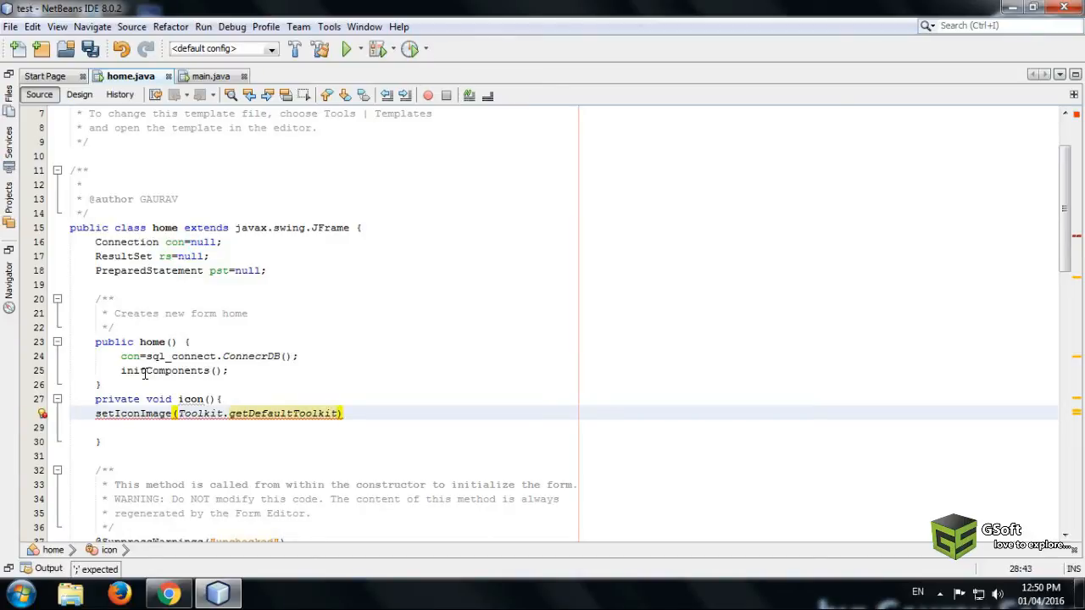
text(().)
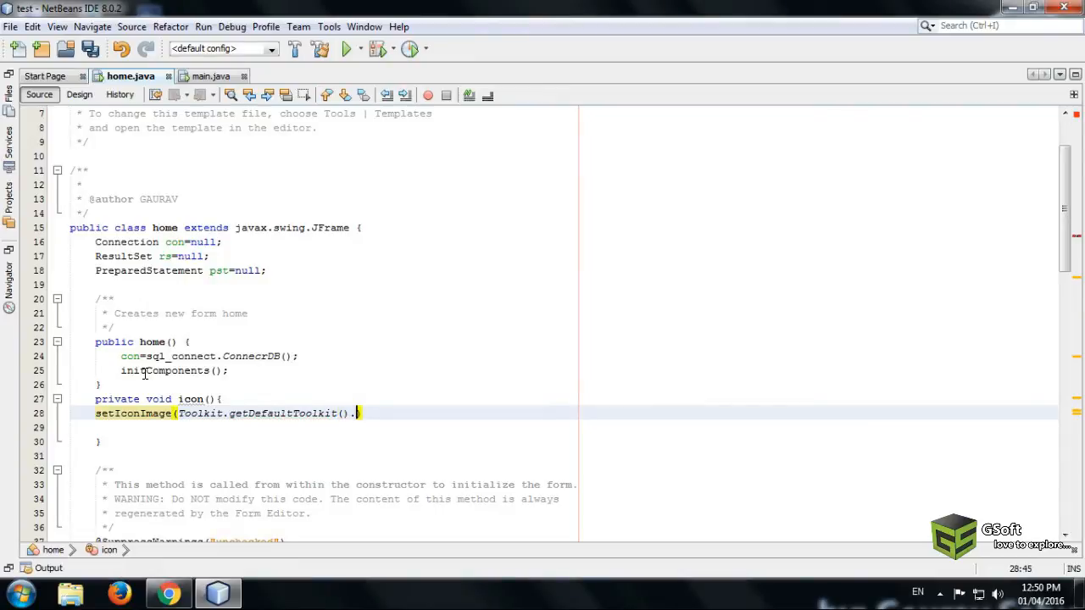
text())
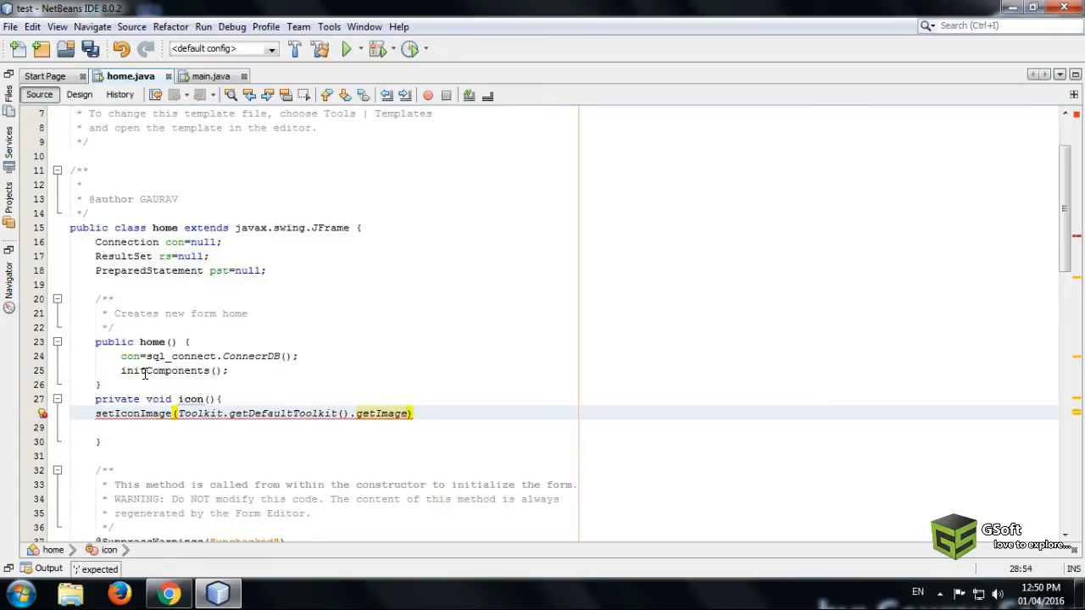
text(g)
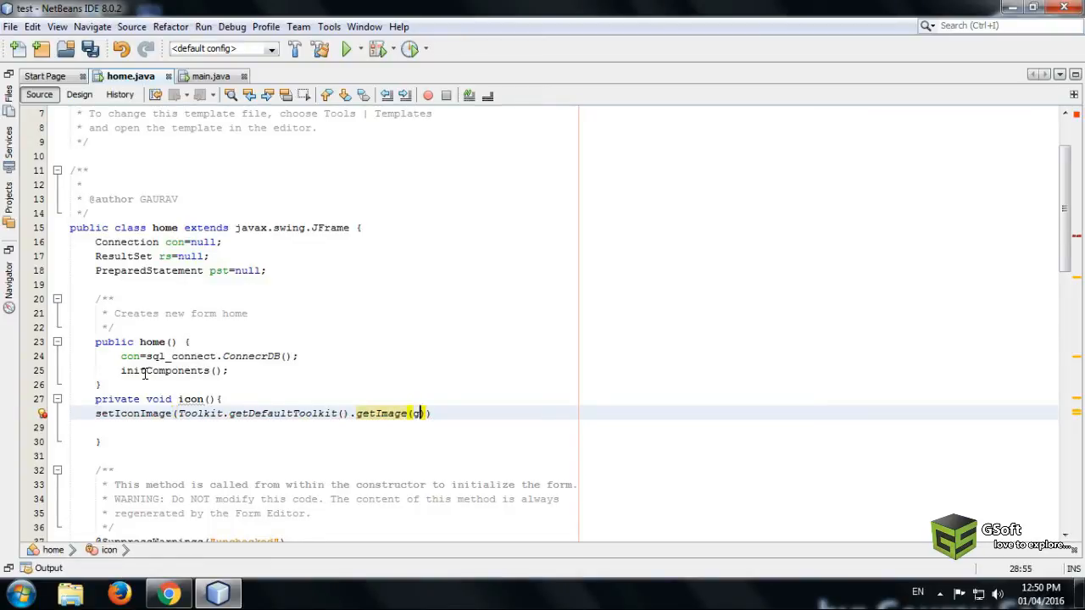
text(etCla)
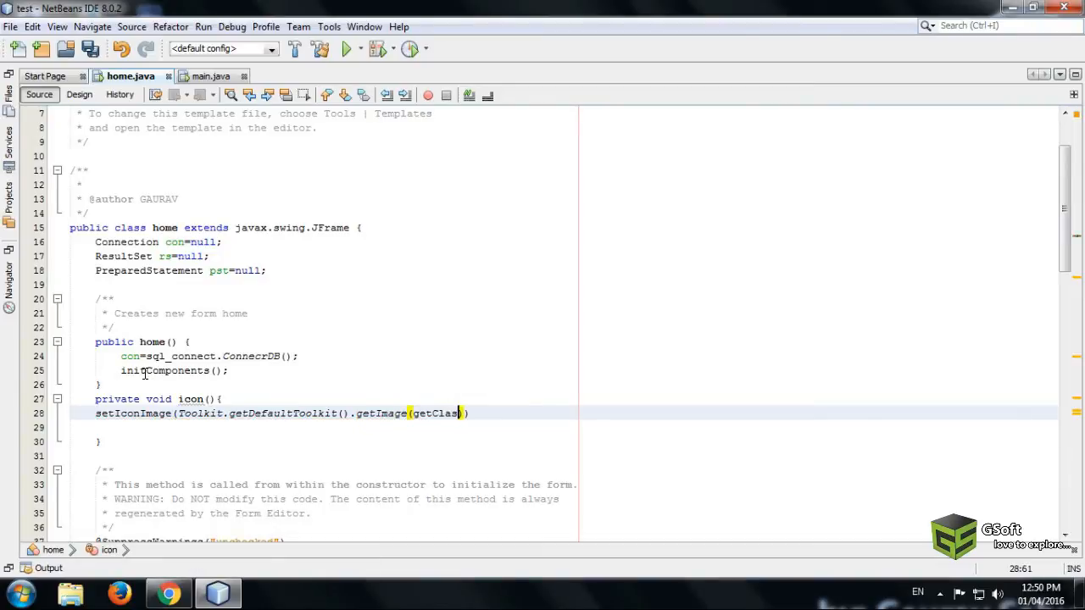
text(s.)
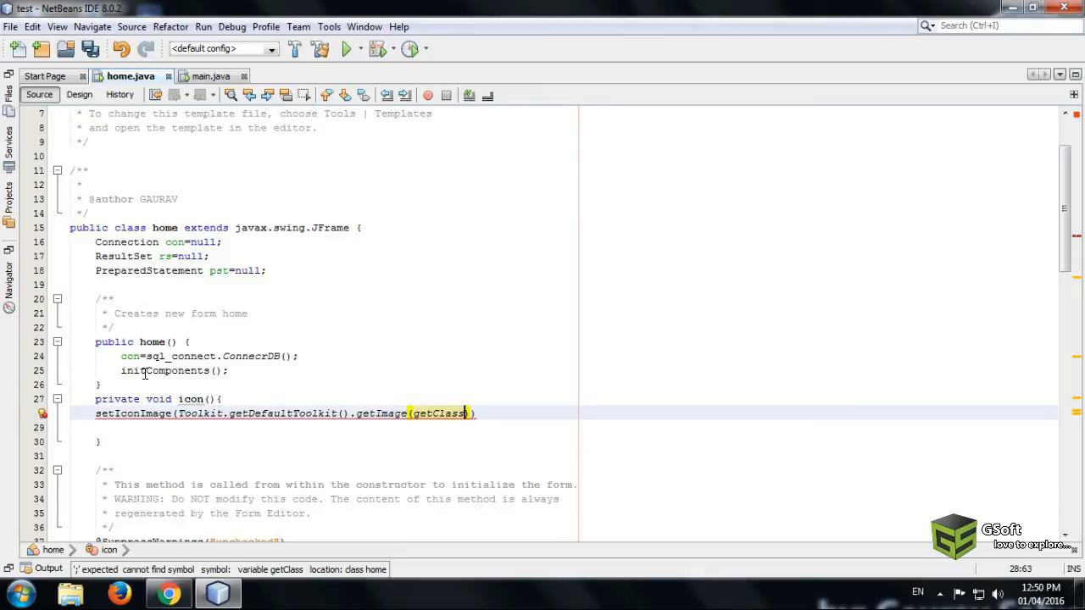
text(())
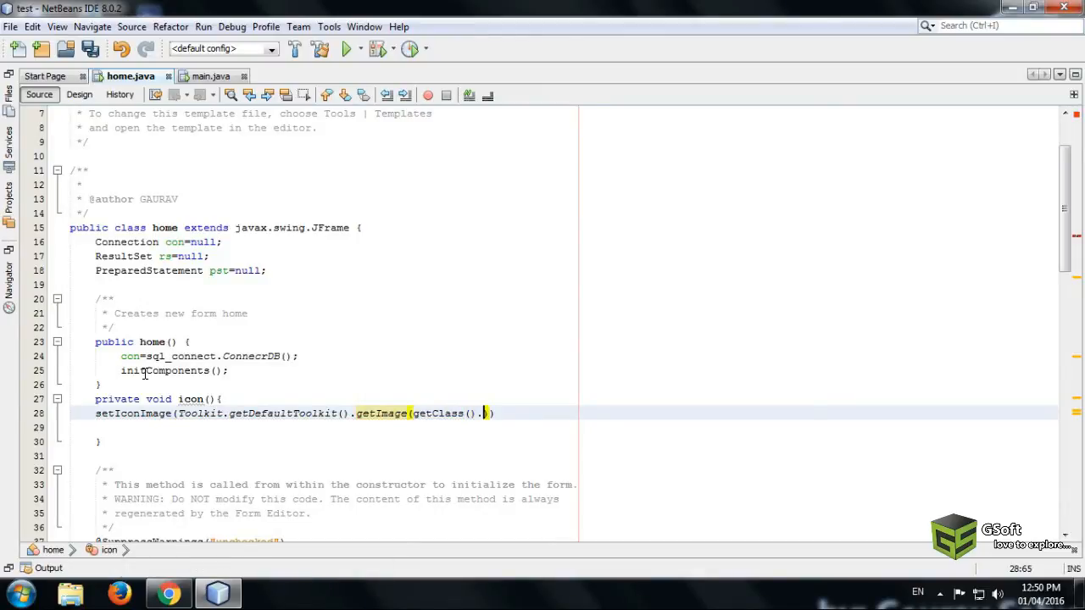
text(.getT)
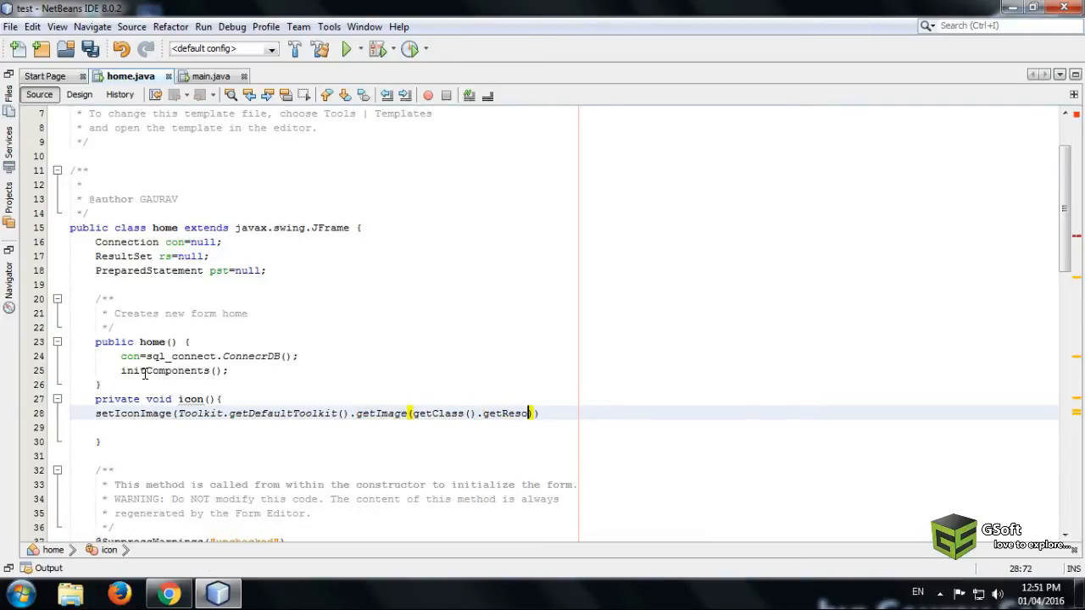
text(urce))
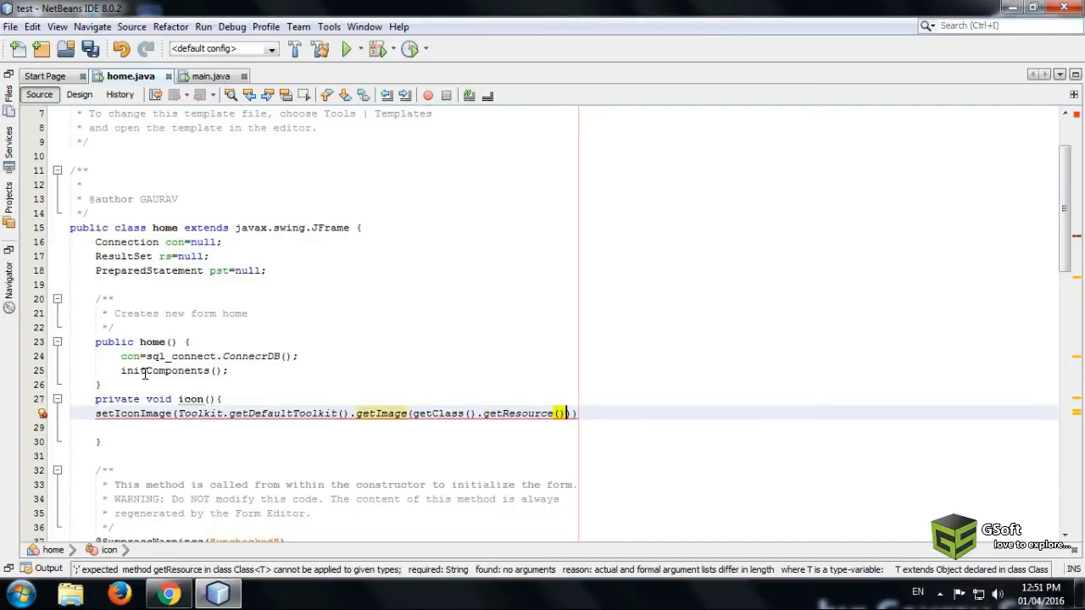
text("")
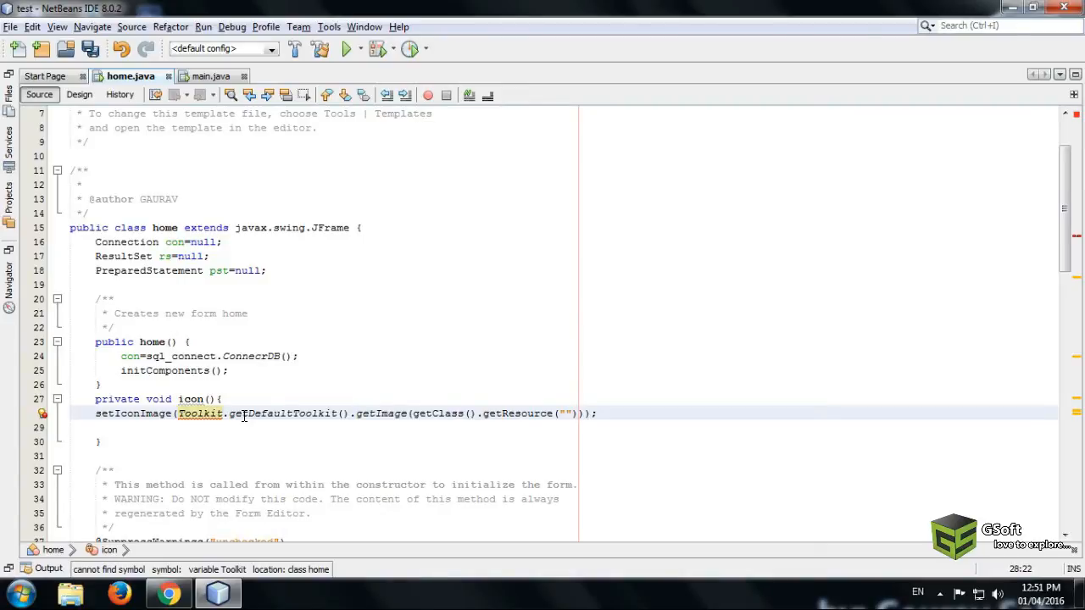
click(43, 414)
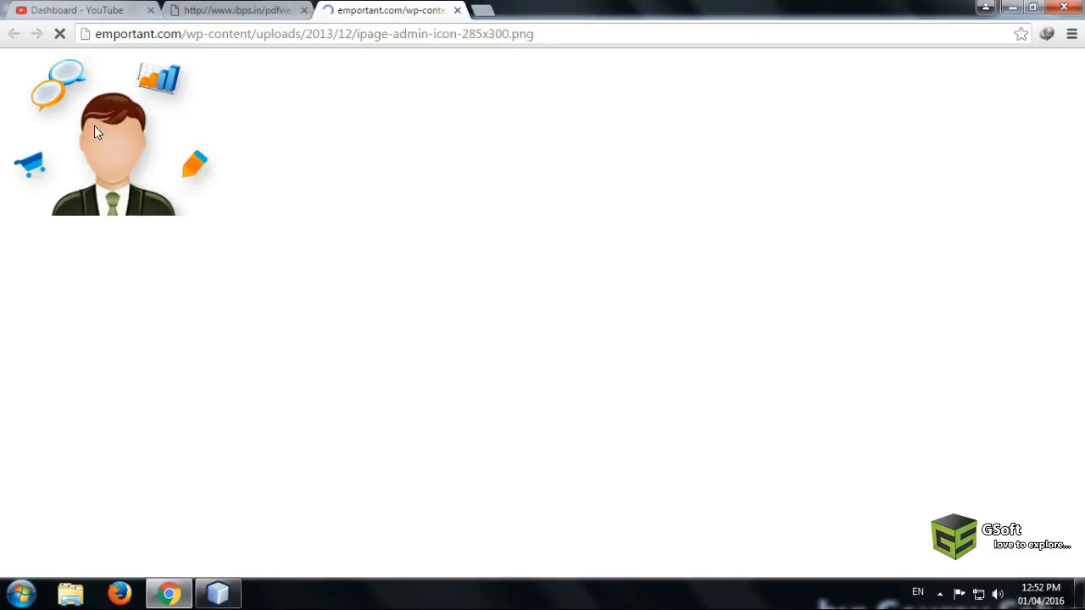
Save the admin icon picture from Chrome as a PNG on the desktop.
right_click(95, 136)
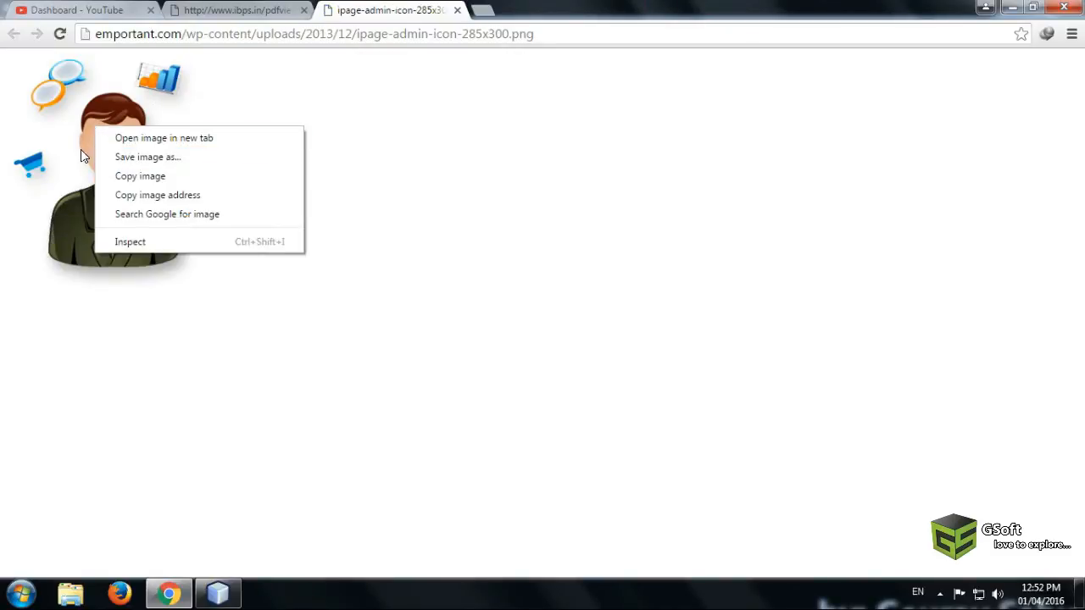
click(153, 178)
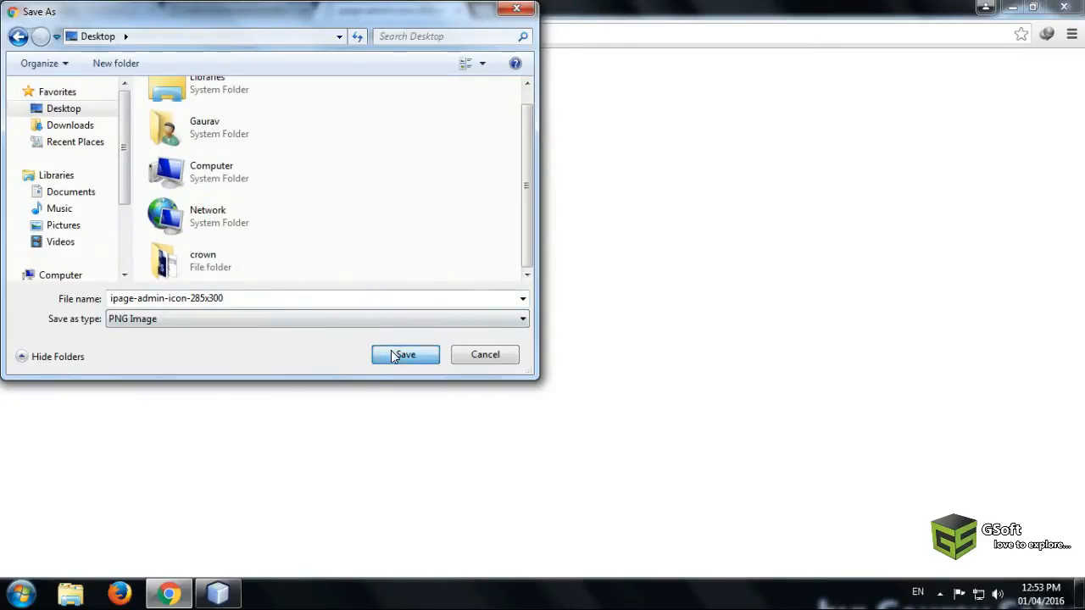
click(404, 355)
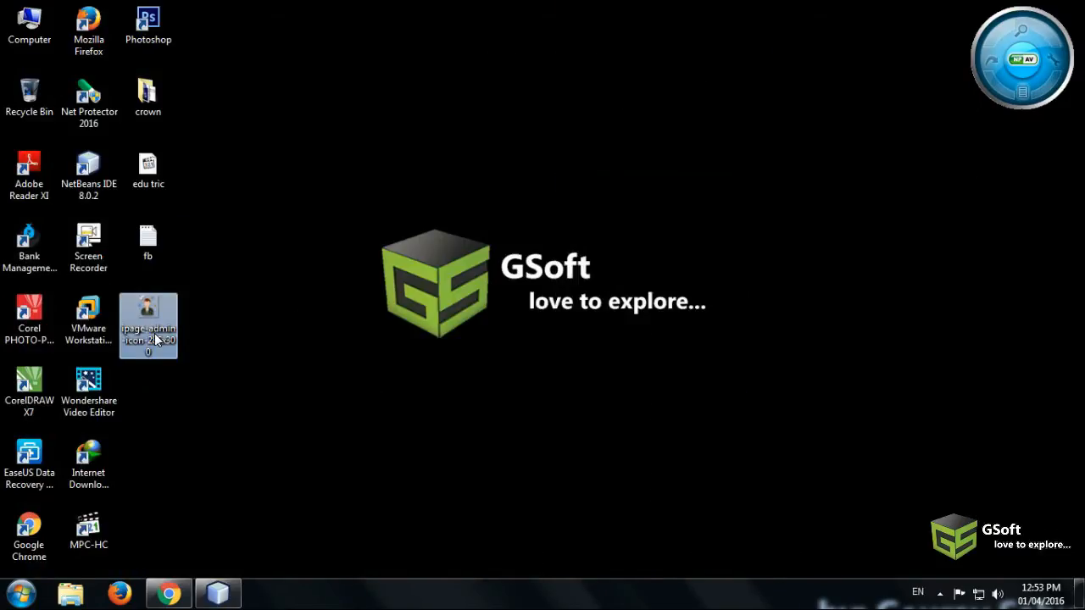
Copy the saved PNG from the desktop toward the project's source package.
right_click(150, 326)
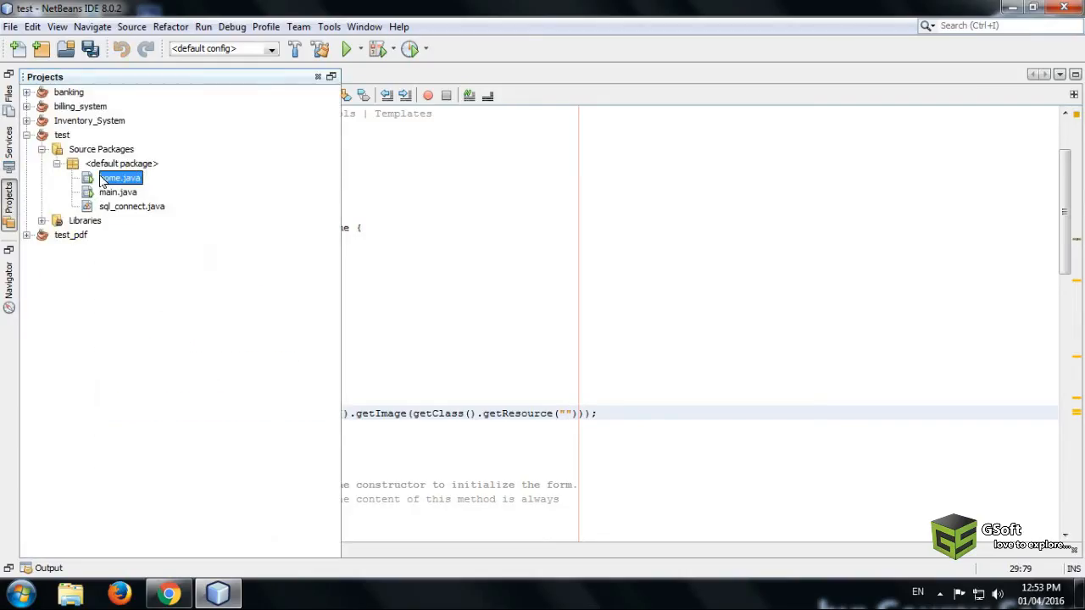
right_click(121, 163)
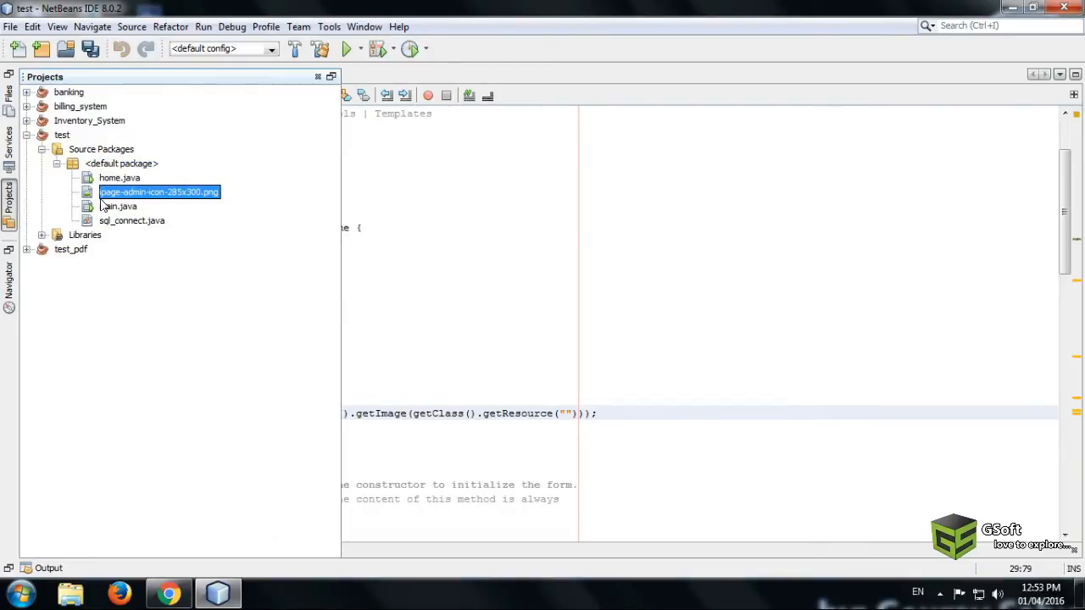
Paste the PNG into the default package, read its file name via Rename, and return to NetBeans.
right_click(159, 192)
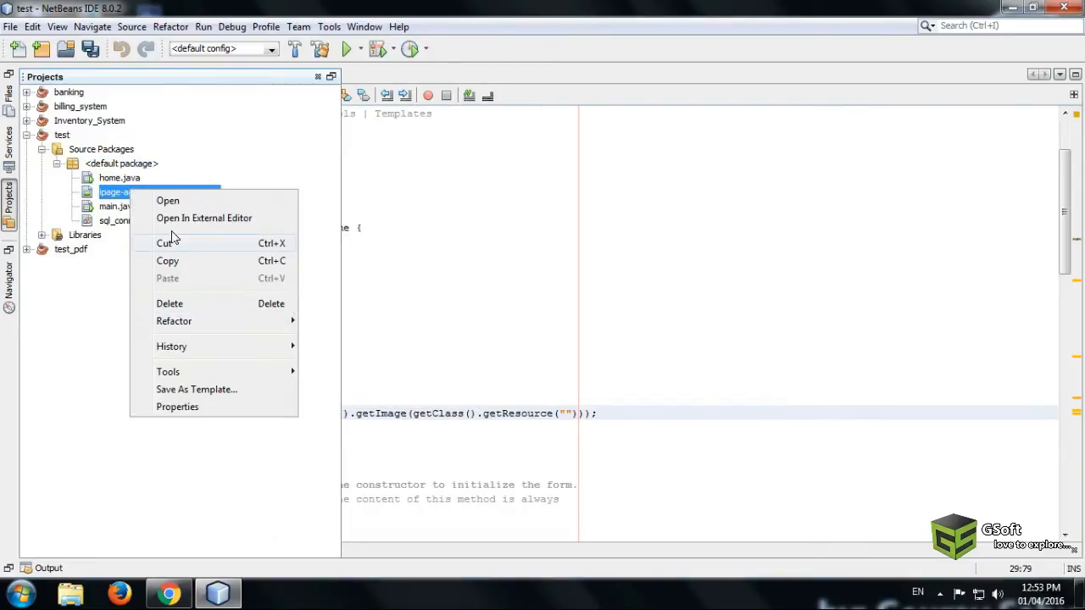
click(312, 234)
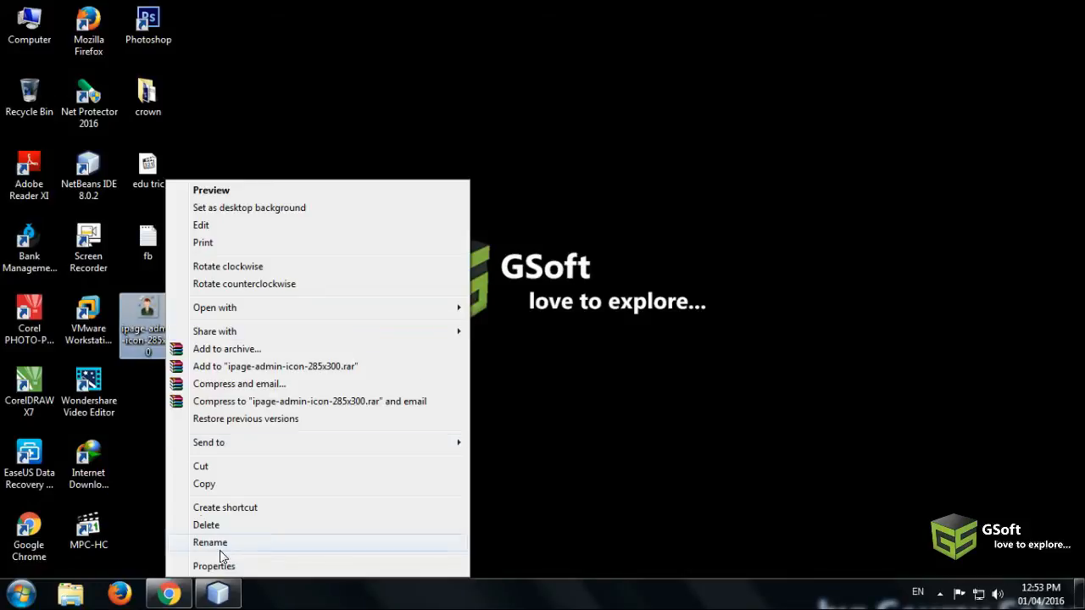
click(214, 566)
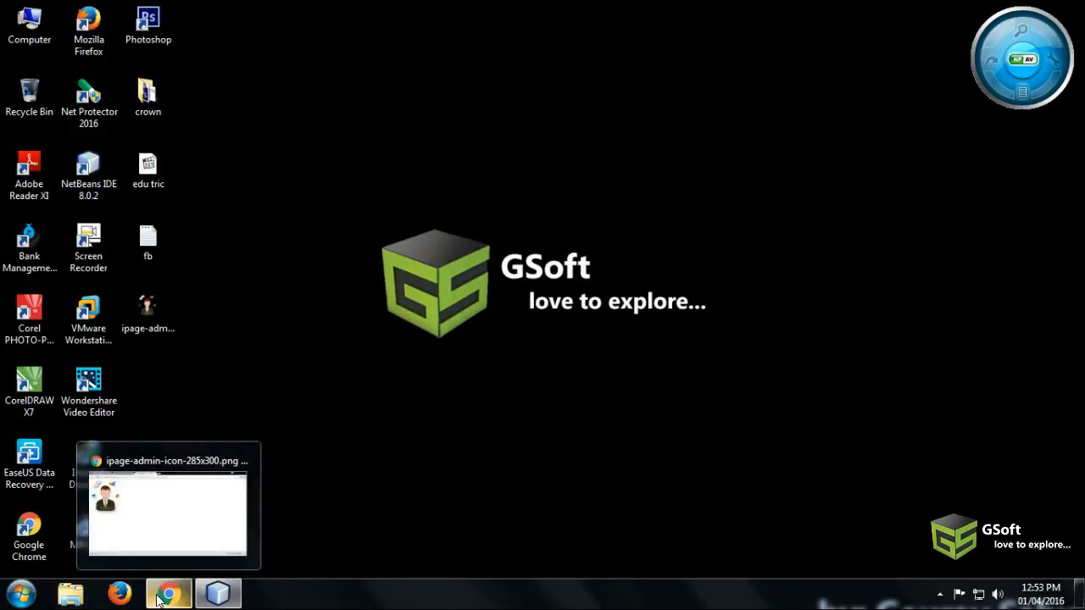
click(168, 590)
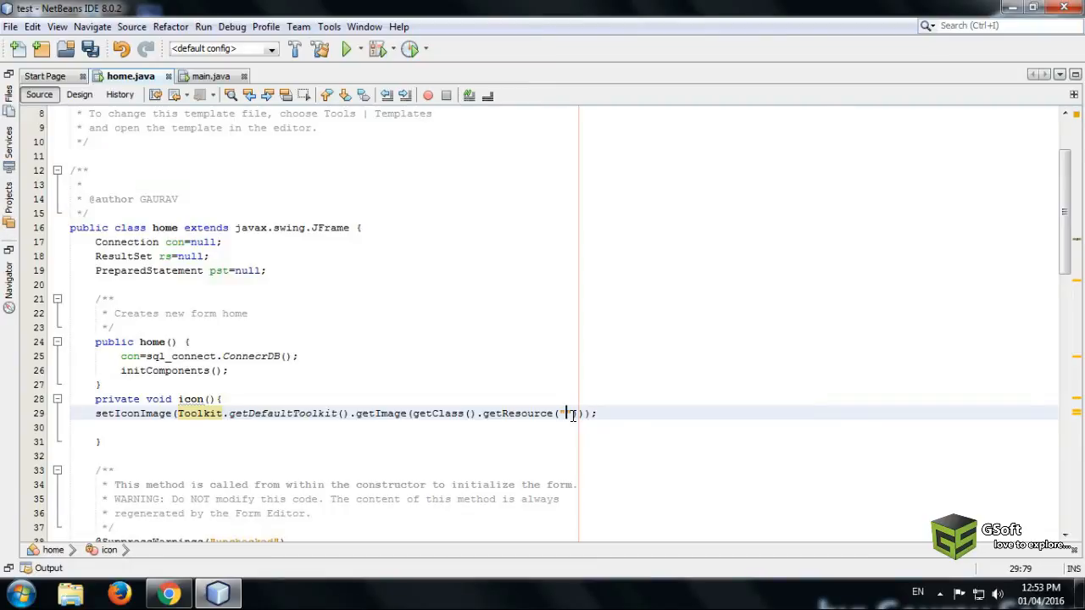
Set the resource path to image-admin-icon-285x300.png and call icon(); in the home constructor.
text(image-admin-icon-285x300)
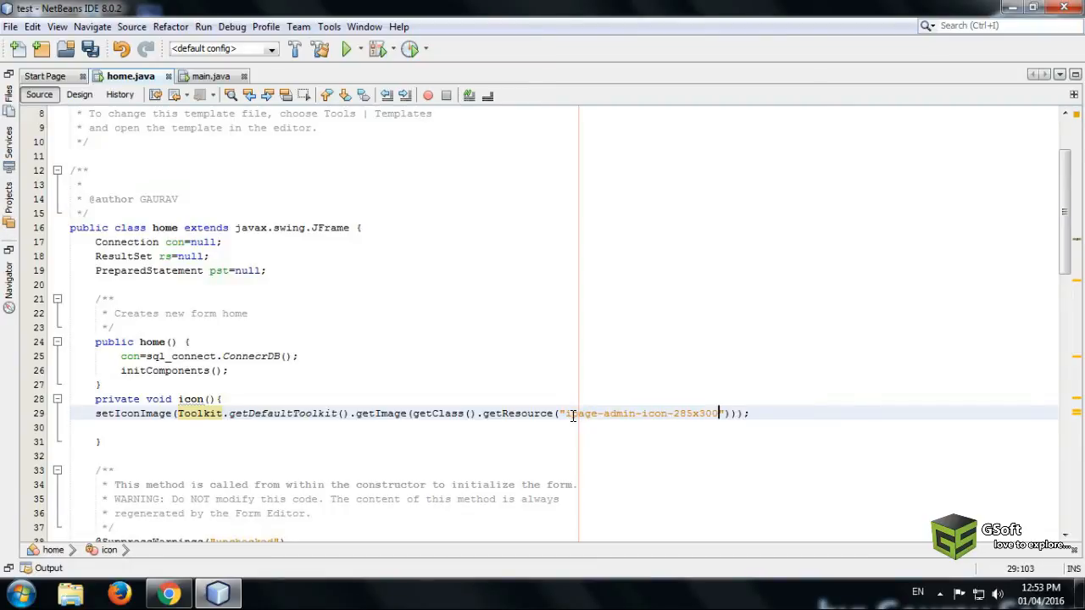
text(.png)
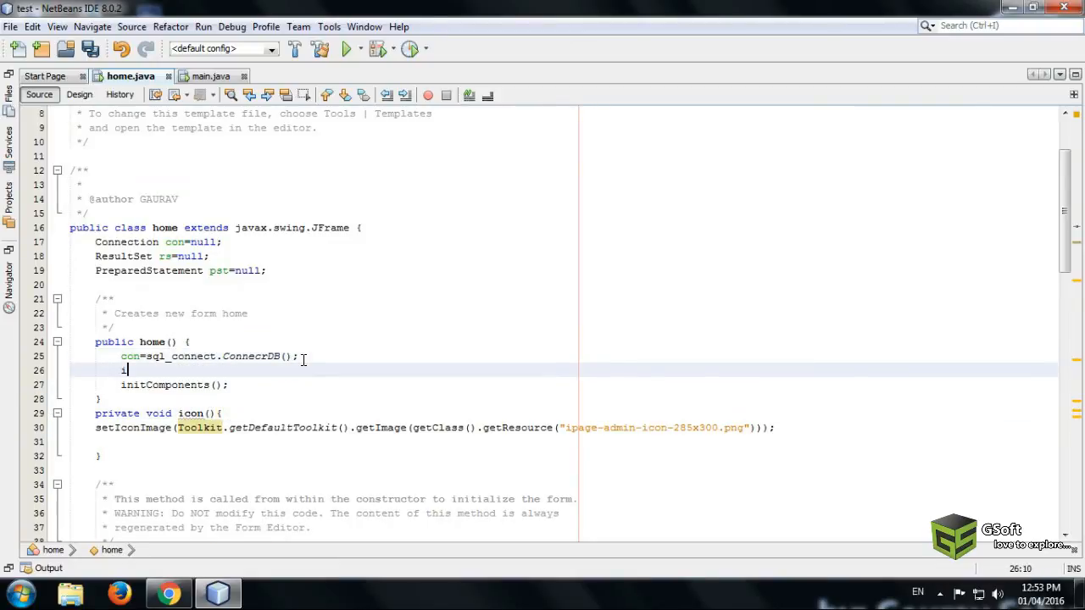
text(icon())
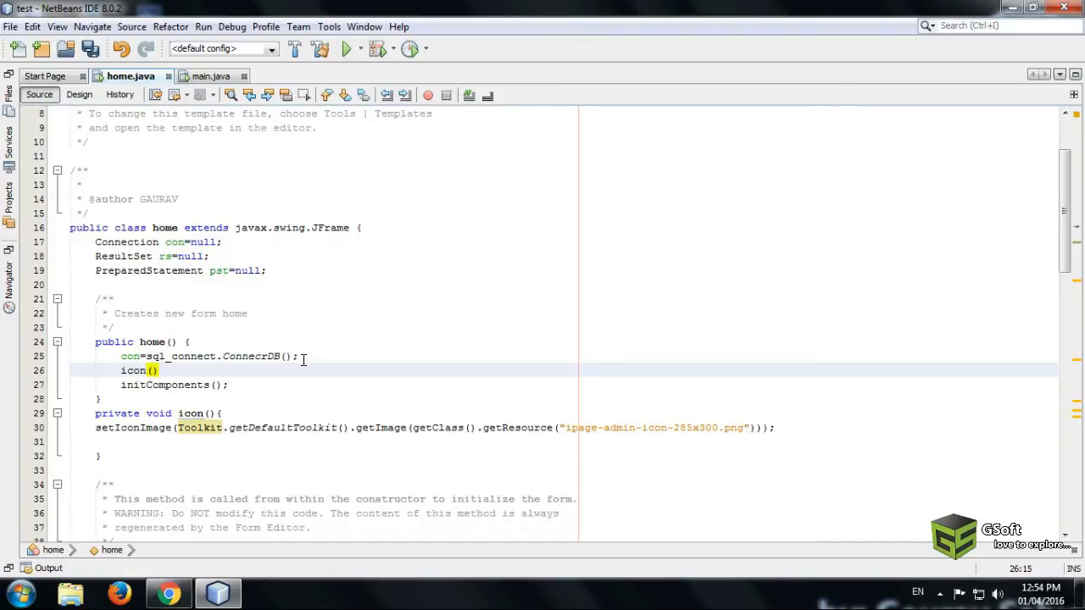
text(;)
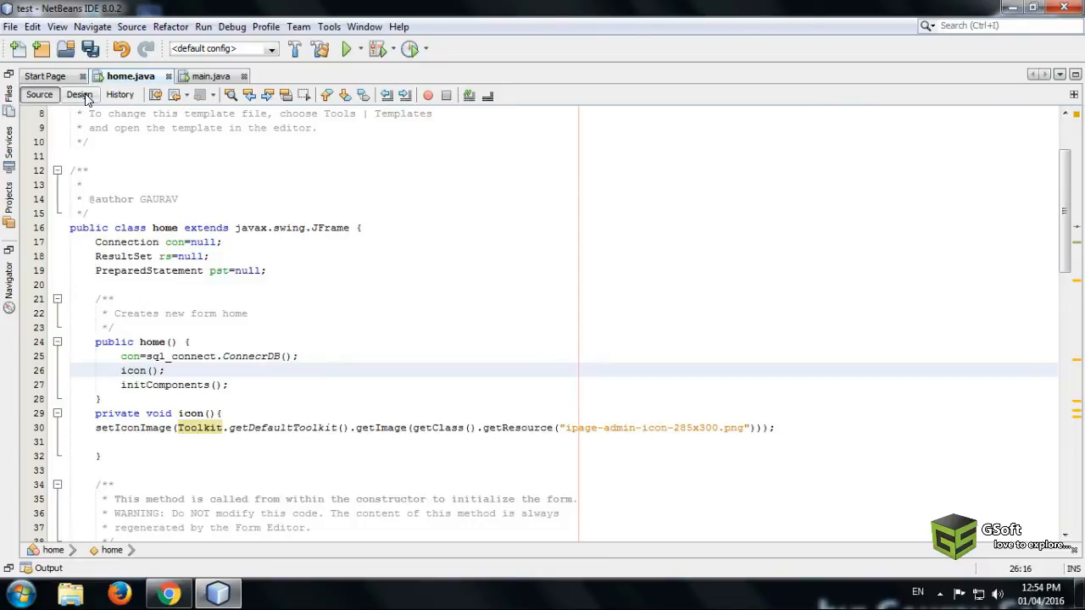
Run the project to check the login window icon, close it, and return to the source view.
click(78, 93)
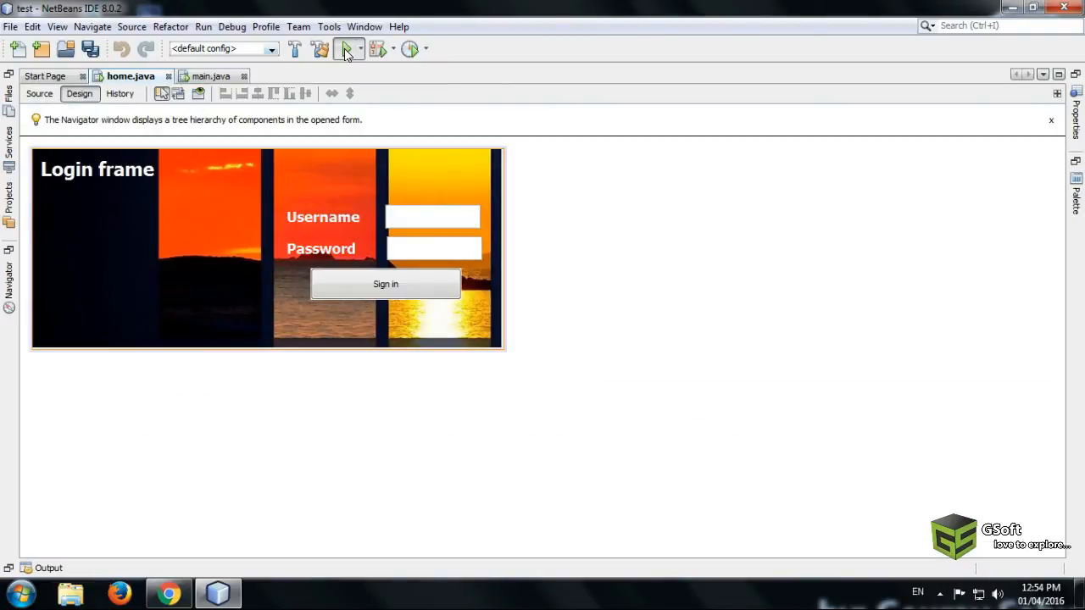
click(346, 48)
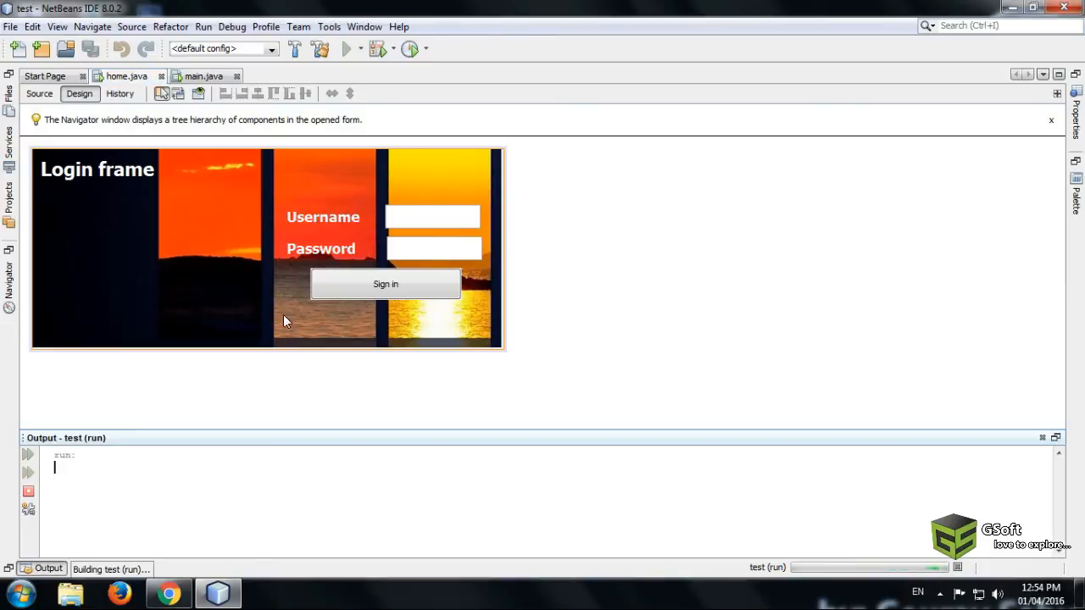
click(348, 48)
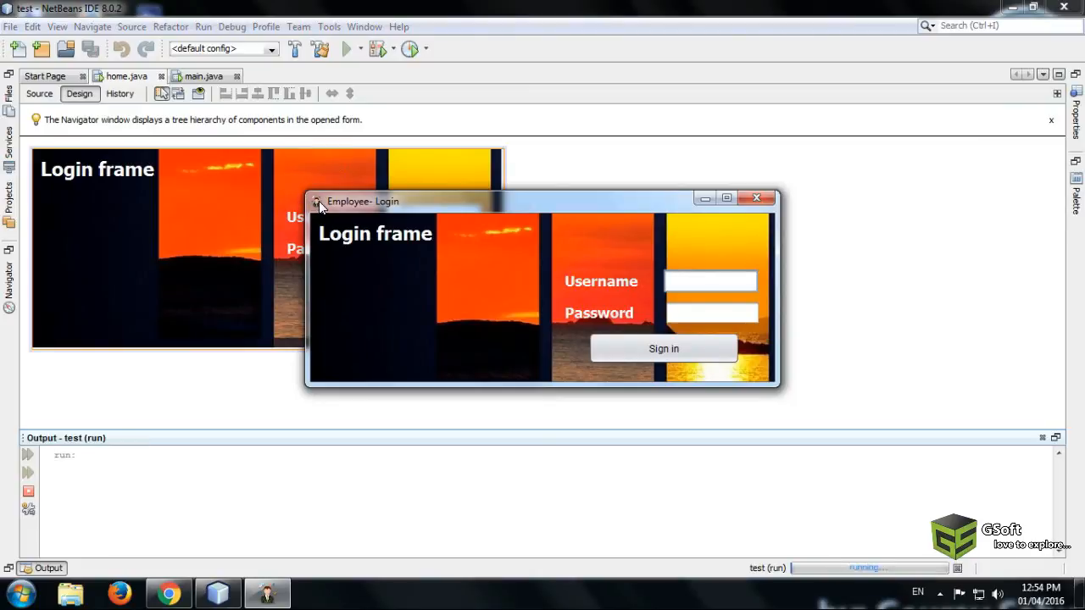
mouse_move(330, 219)
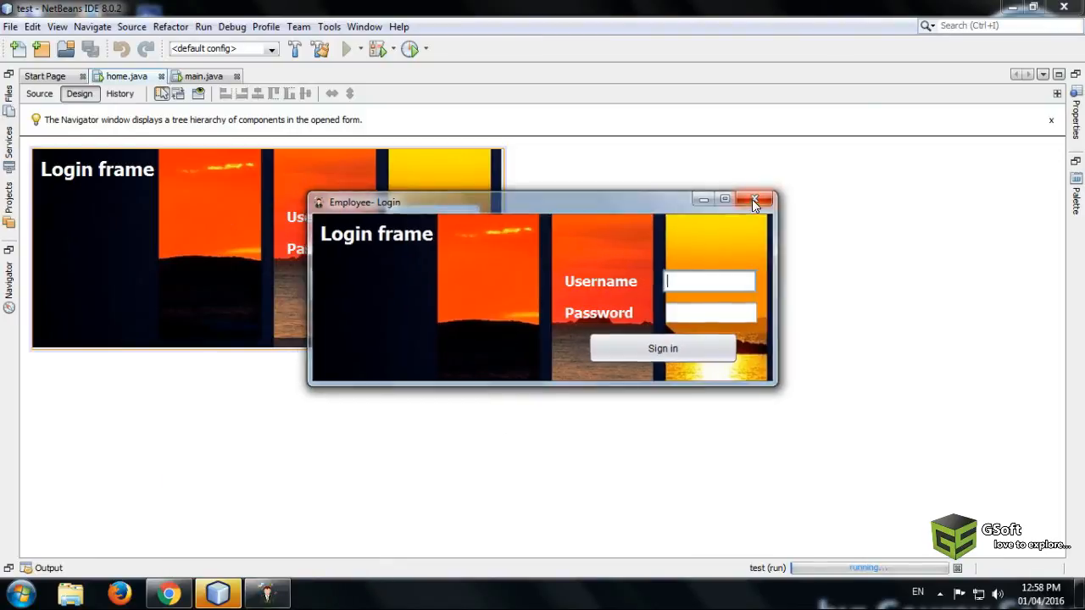
click(755, 202)
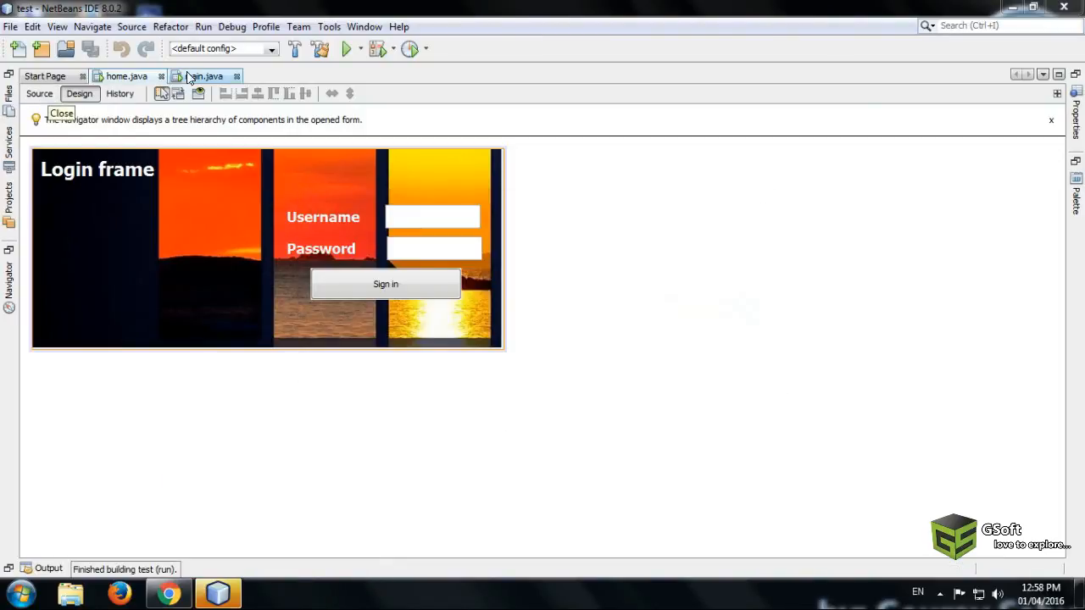
click(204, 76)
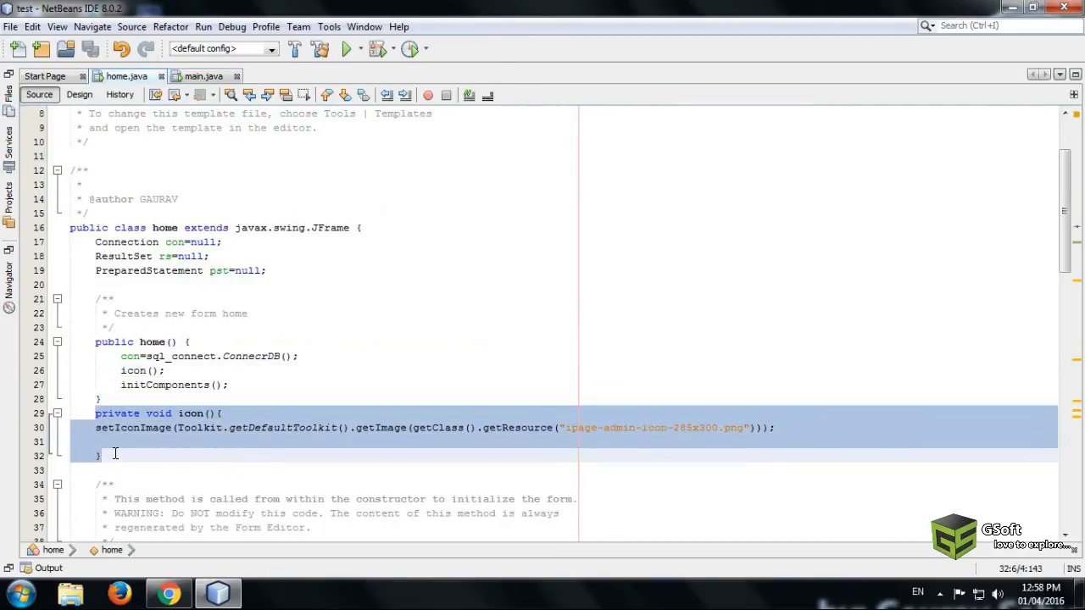
Copy icon() into main.java and accept the java.awt.Toolkit import.
right_click(116, 454)
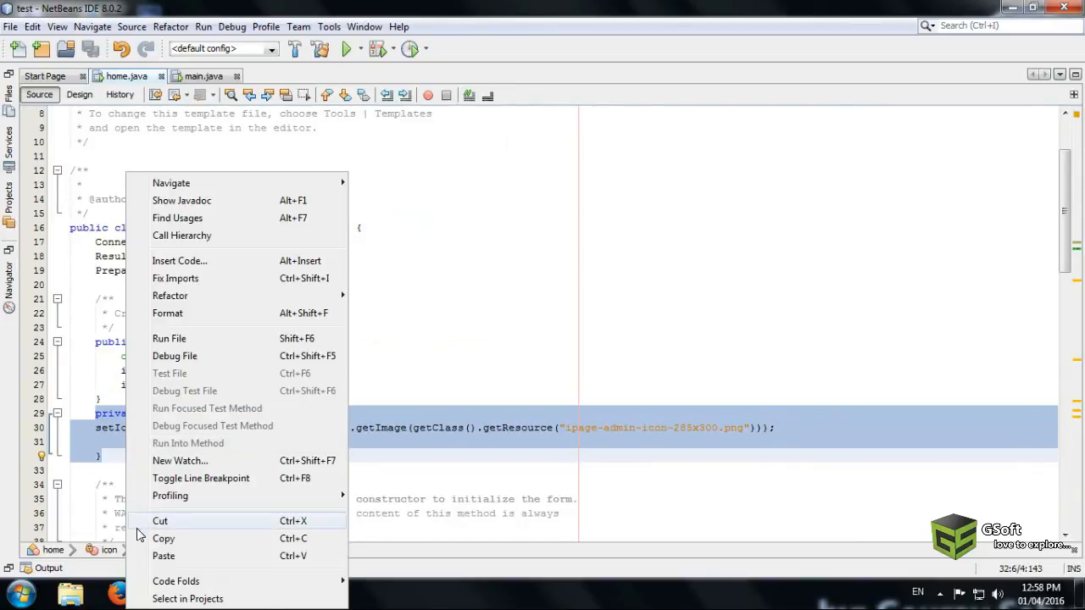
click(78, 93)
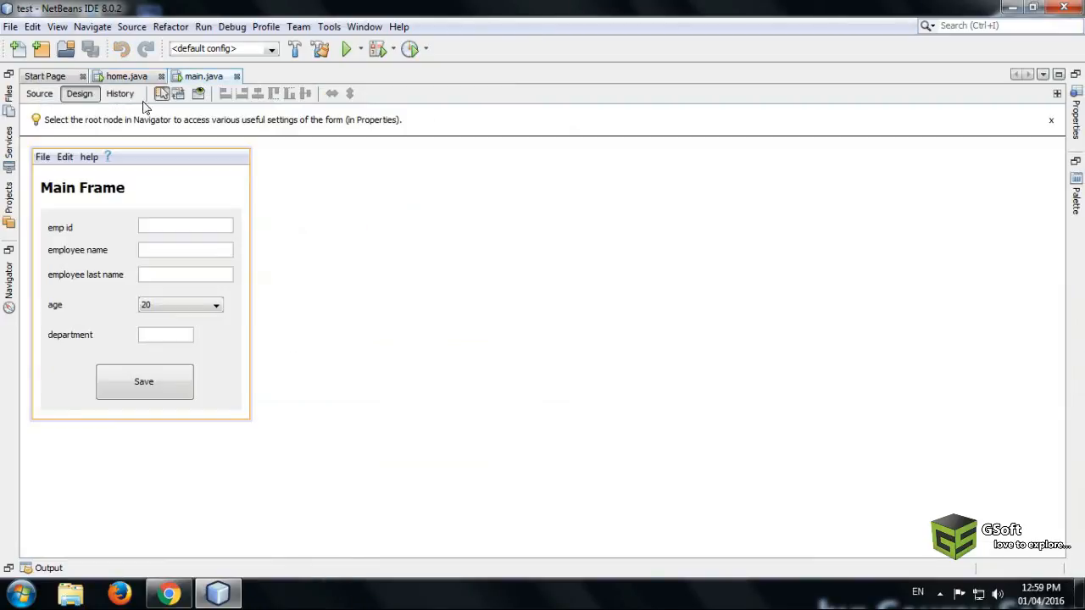
click(39, 95)
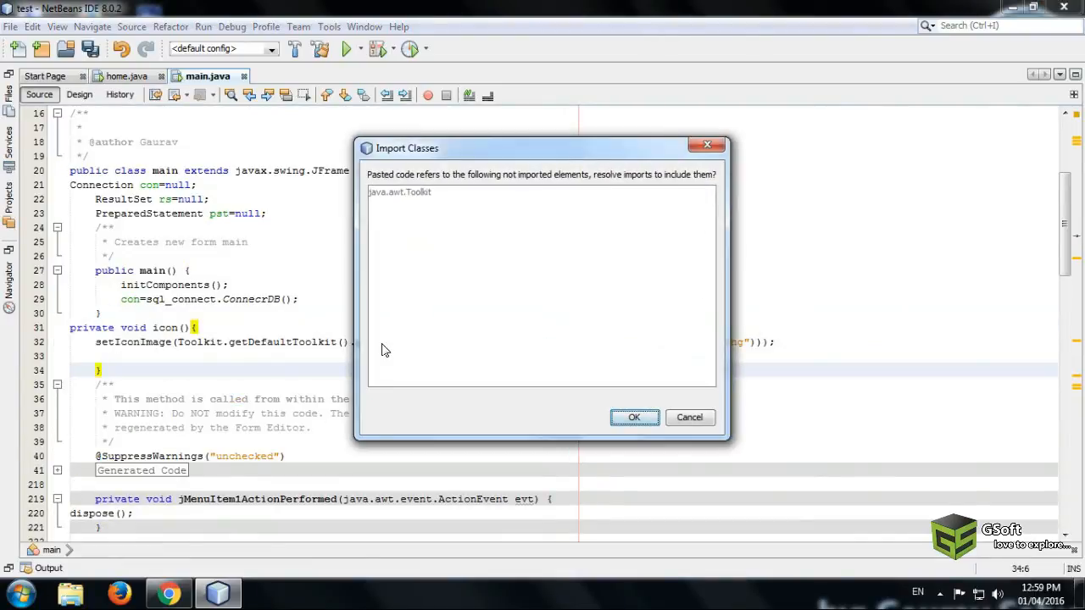
click(634, 417)
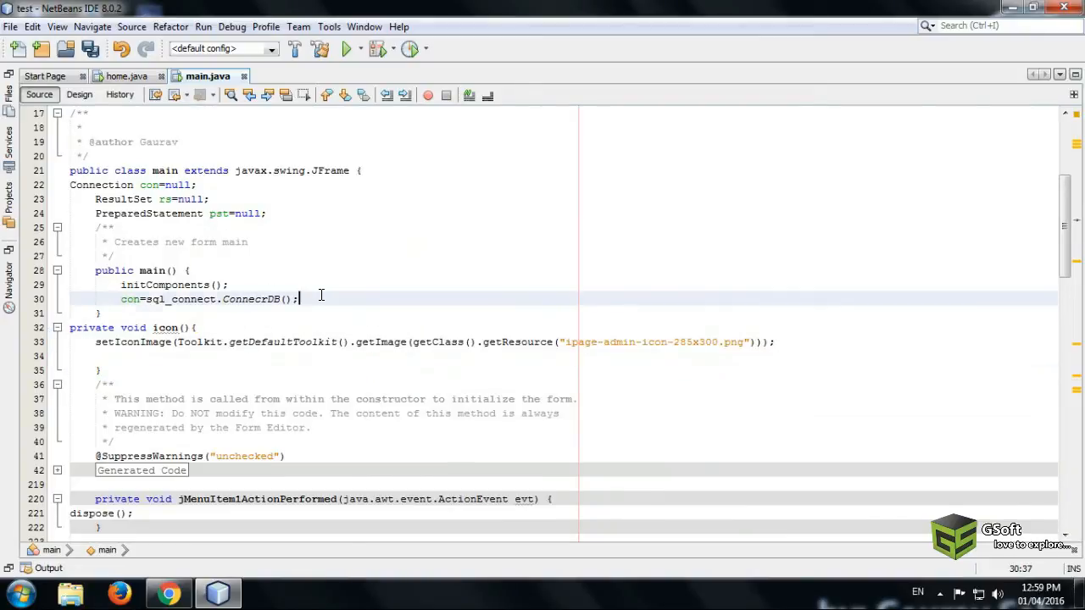
Call icon(); from the main frame's constructor.
text(icon)
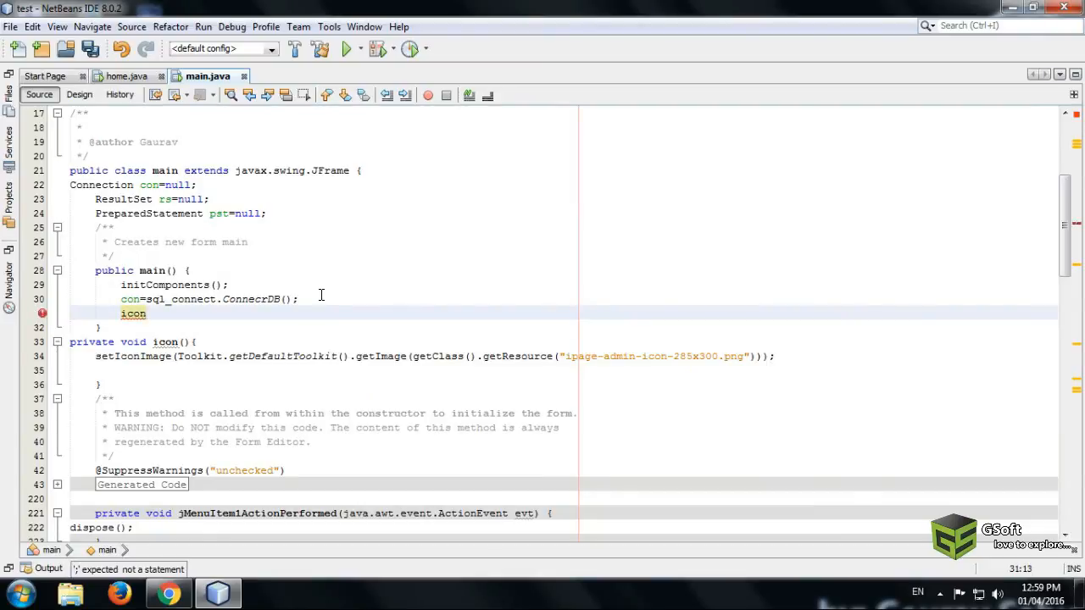
text(())
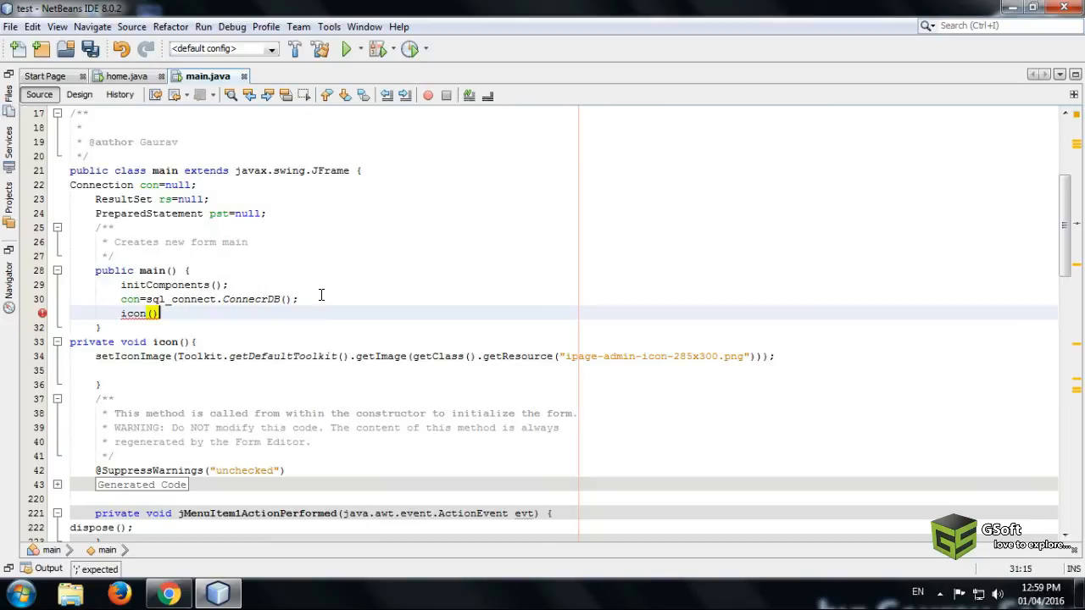
text(;)
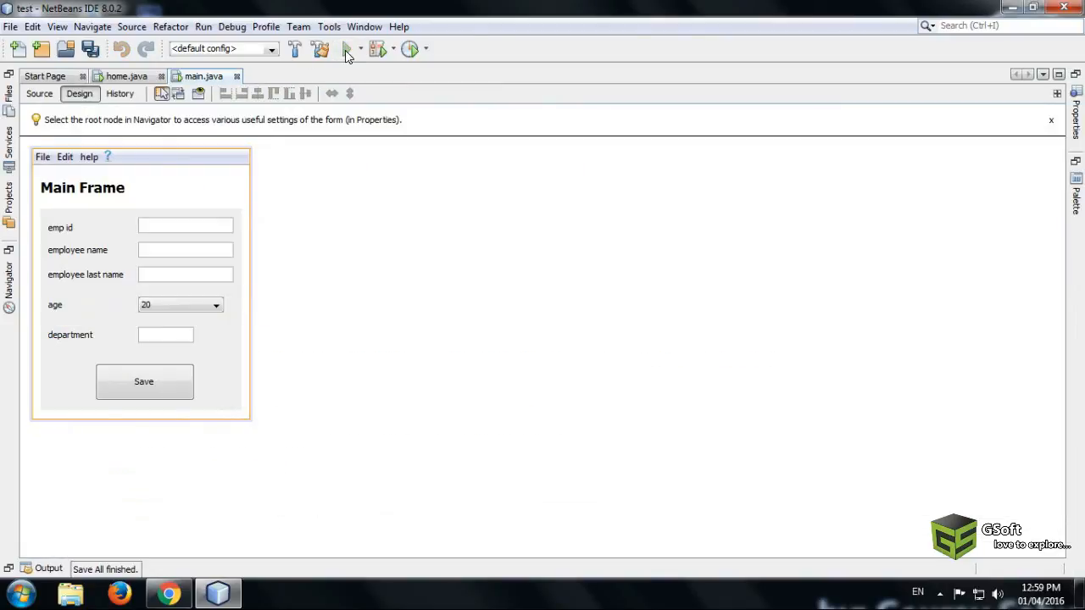
Run the app and sign in as admin to reach the Employee Registration window.
click(345, 47)
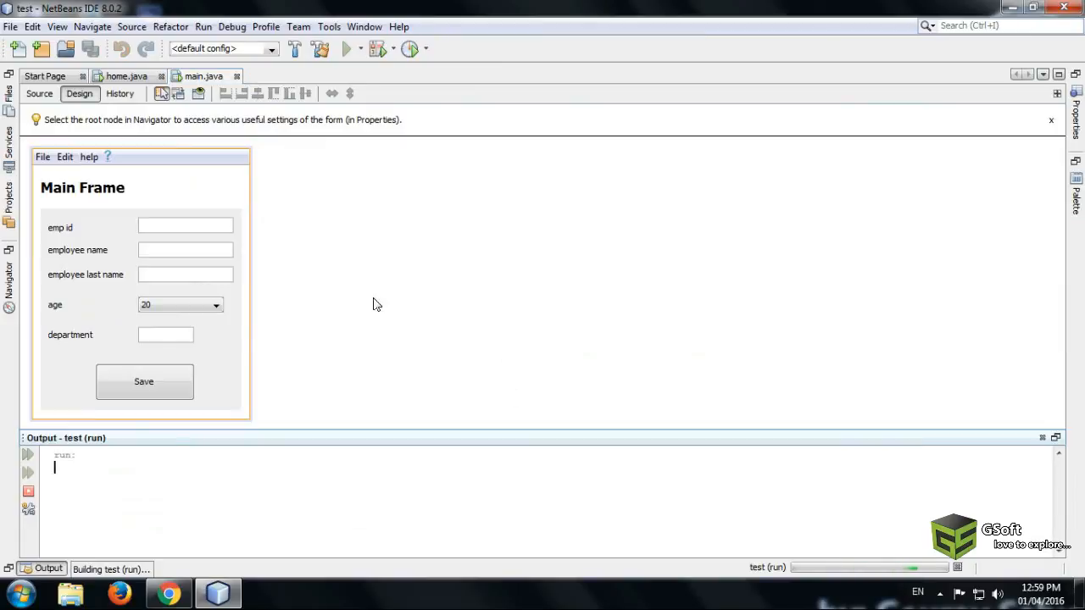
mouse_move(473, 345)
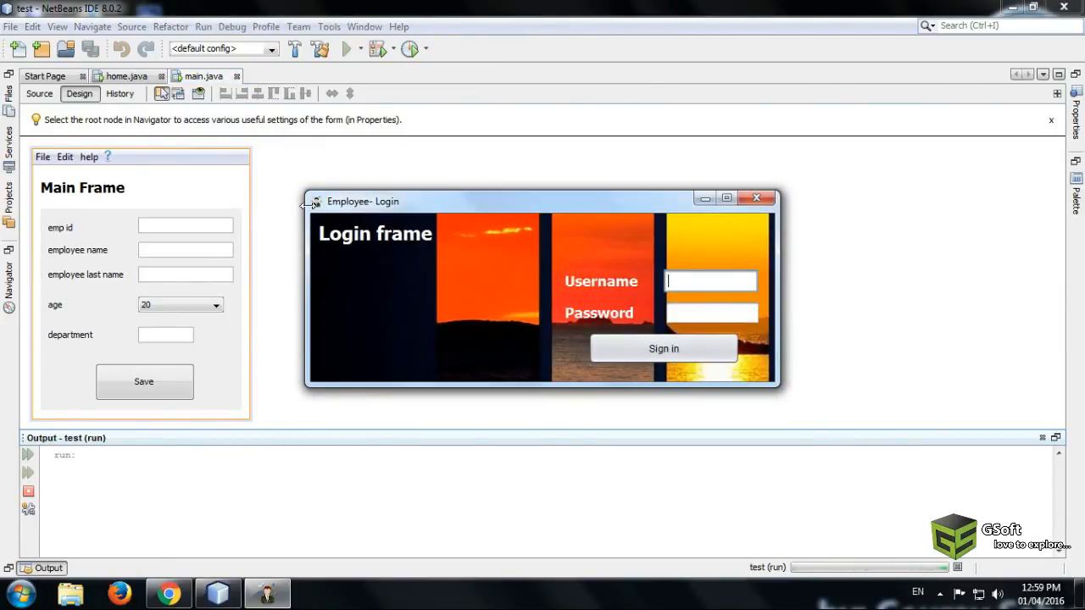
text(a)
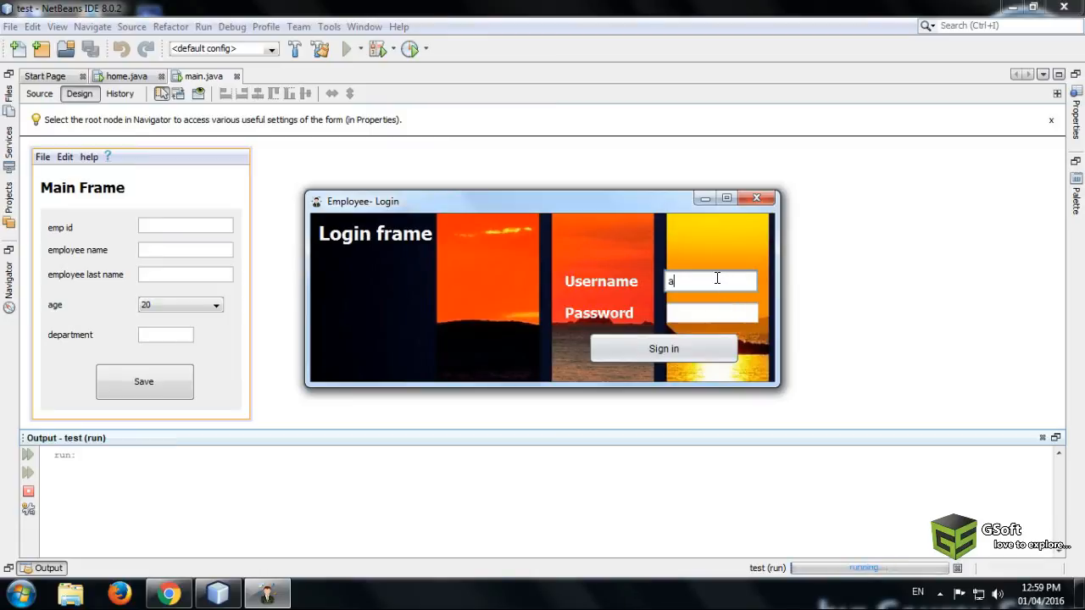
text(dmin)
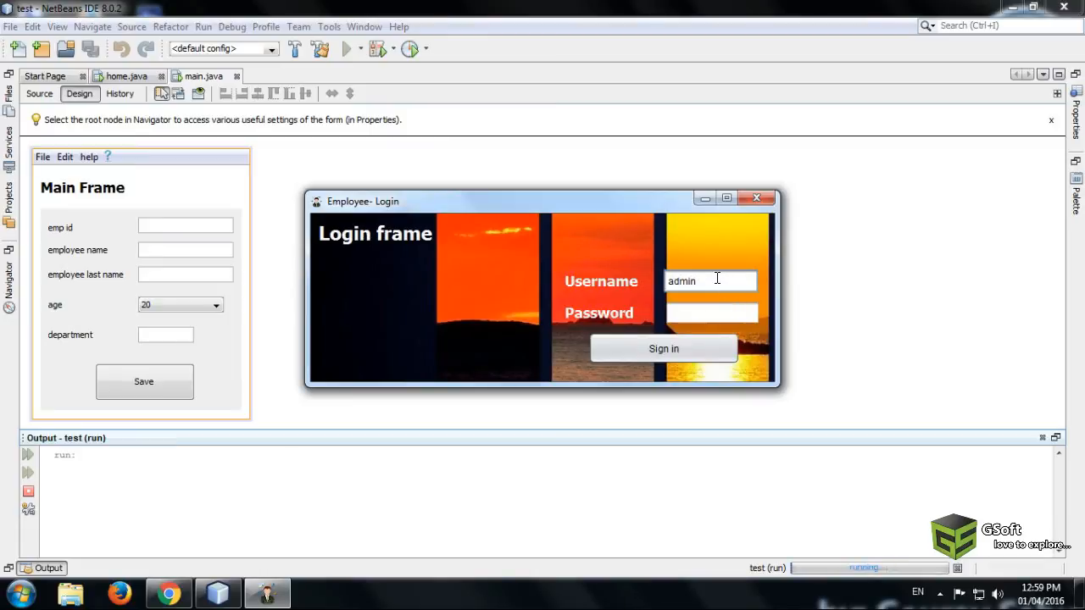
text(***)
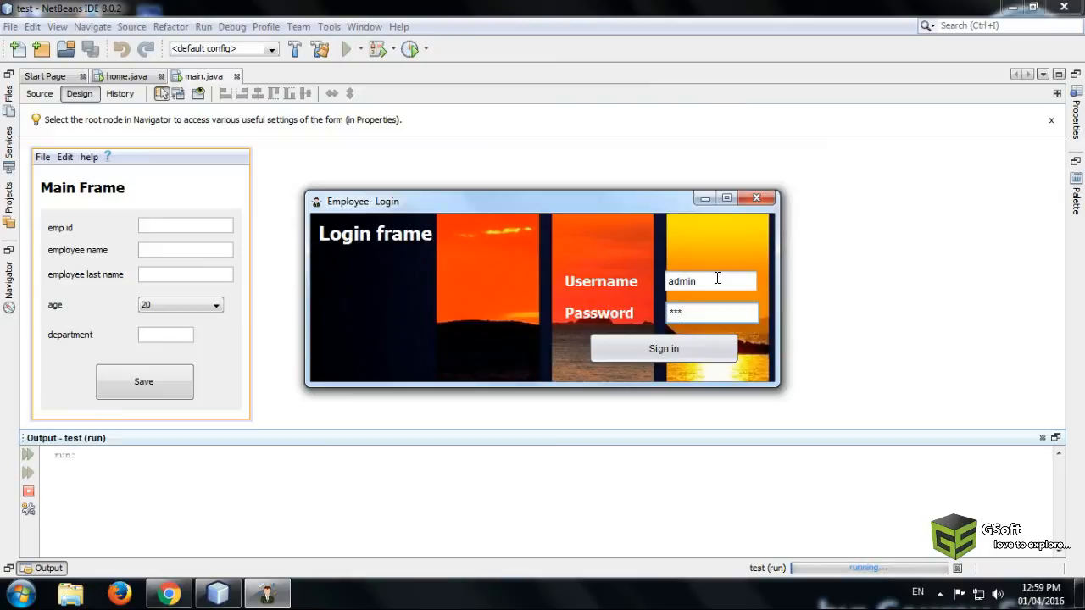
text(*)
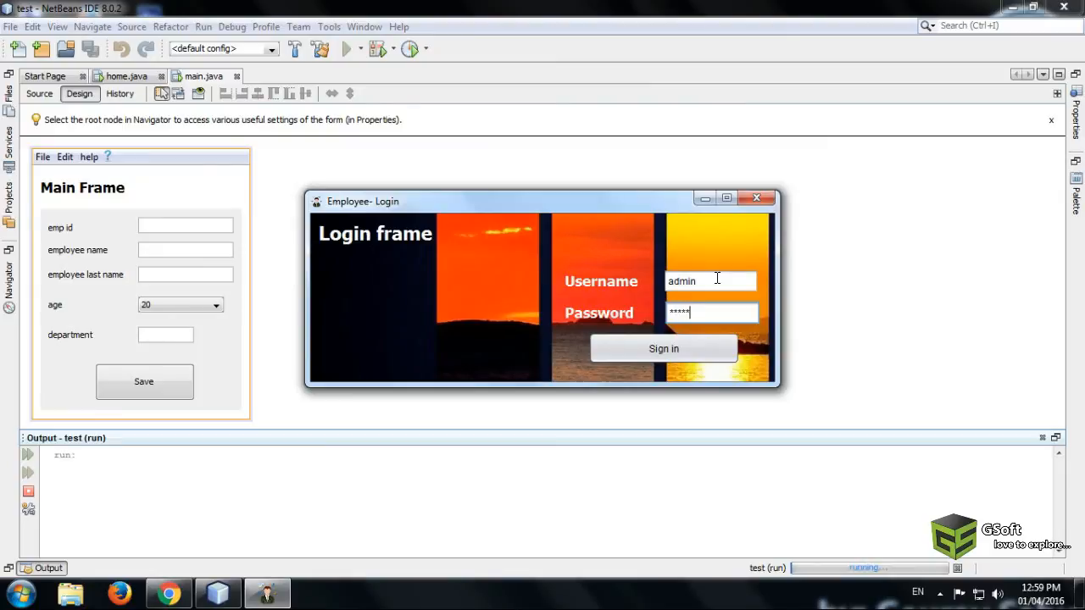
click(665, 349)
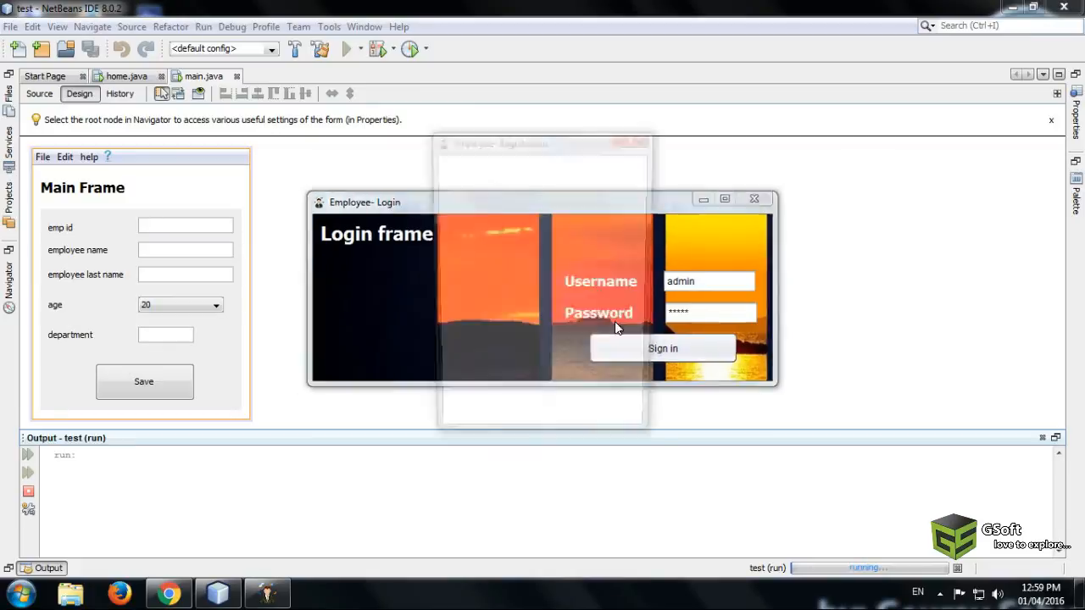
click(663, 349)
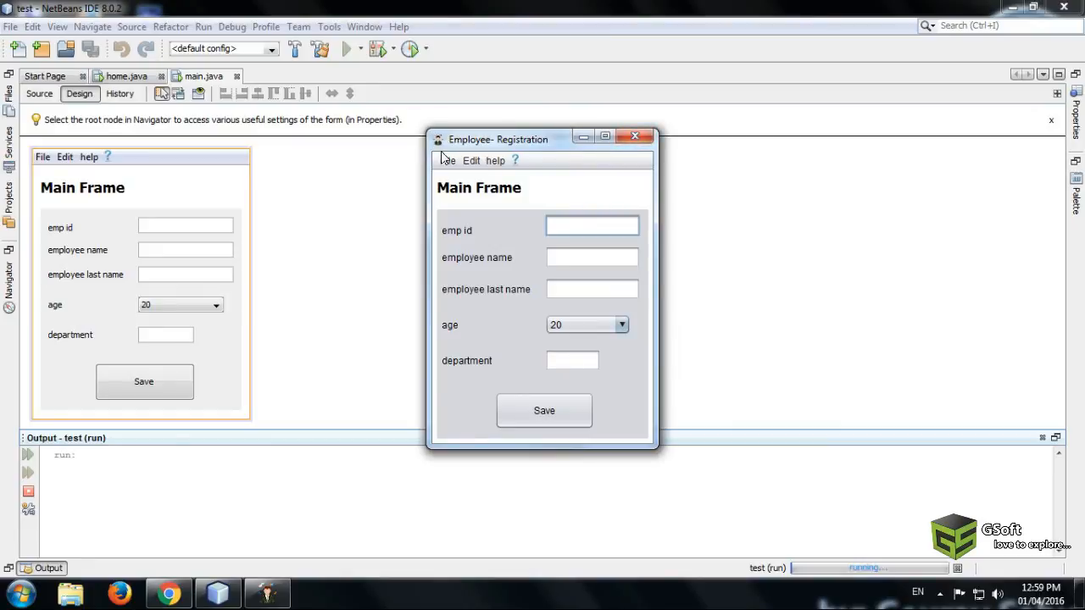
Log out via Edit > logout and close the running login window.
click(472, 160)
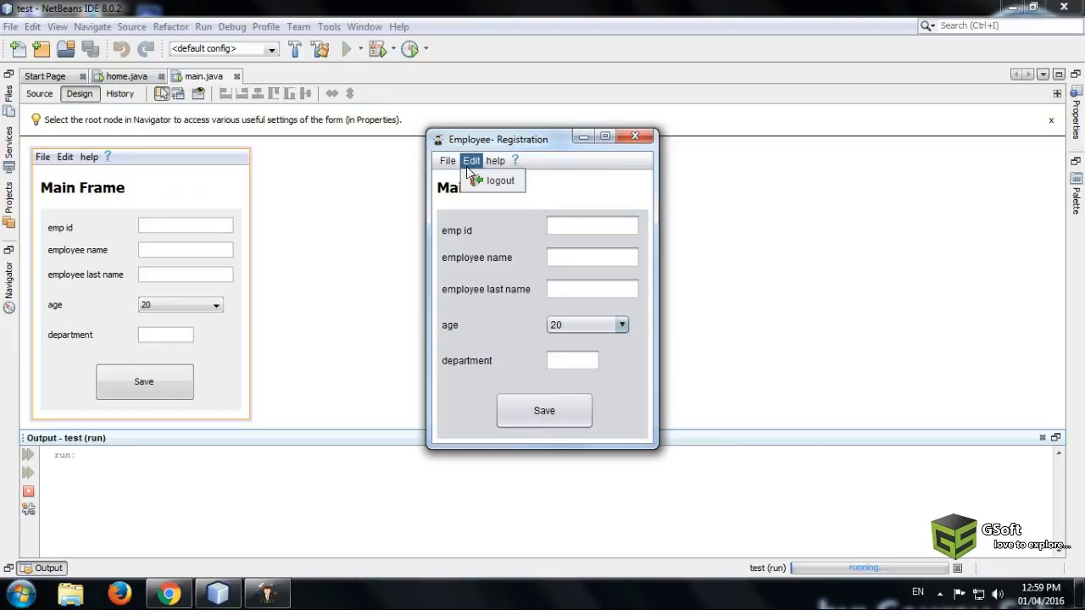
click(498, 179)
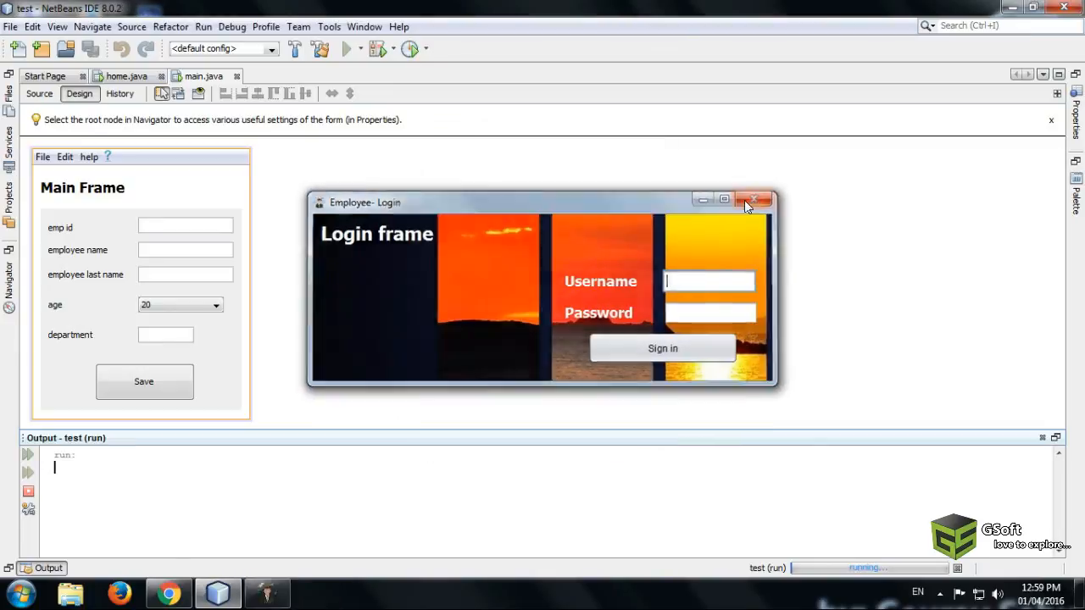
click(753, 200)
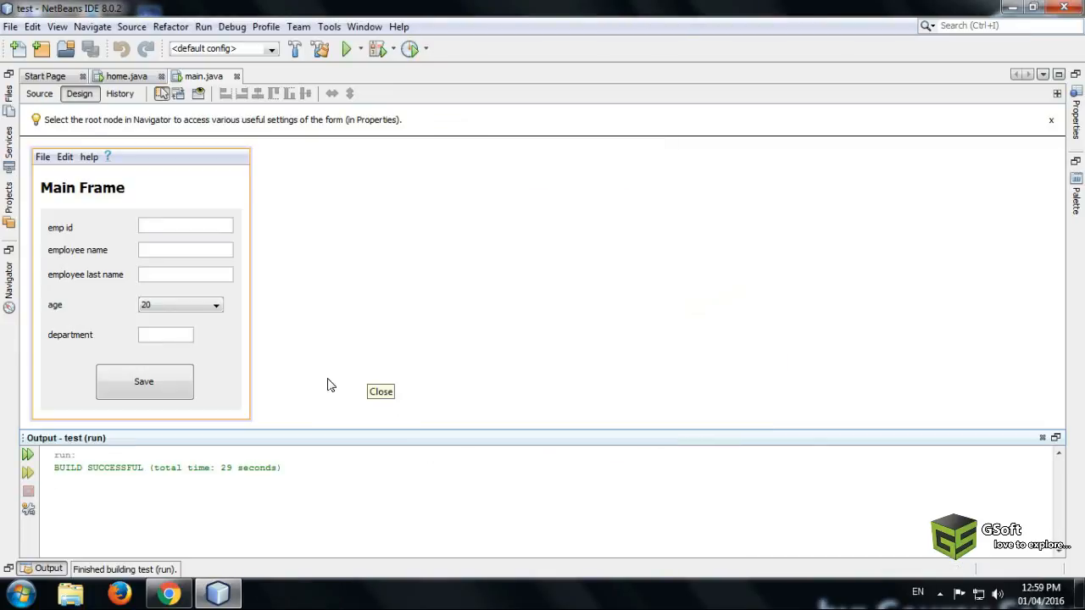
mouse_move(365, 331)
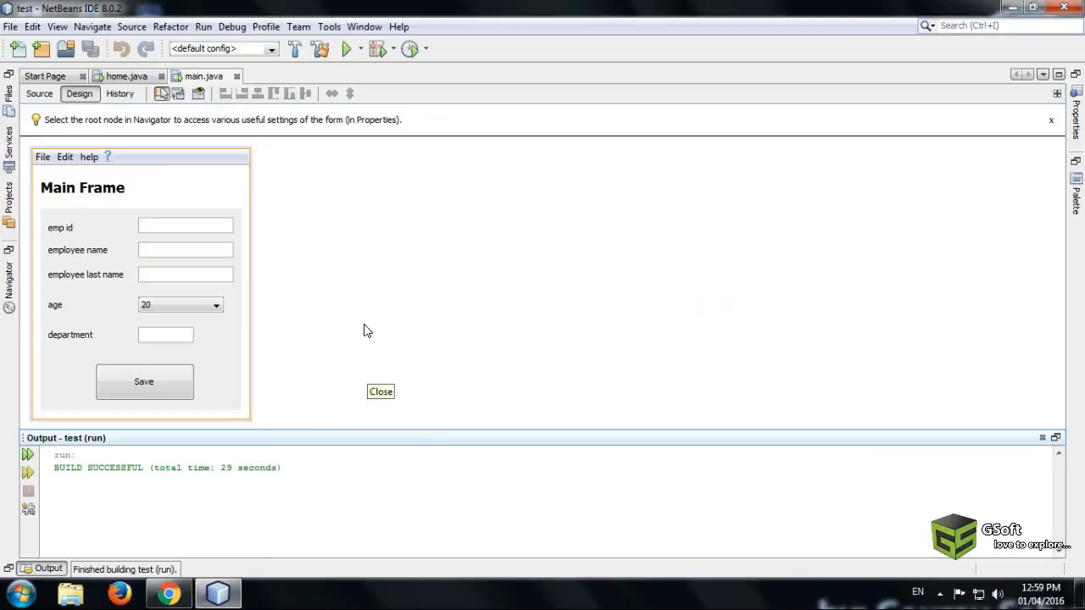
Show the home.java login frame in Design view after the run finishes.
click(380, 390)
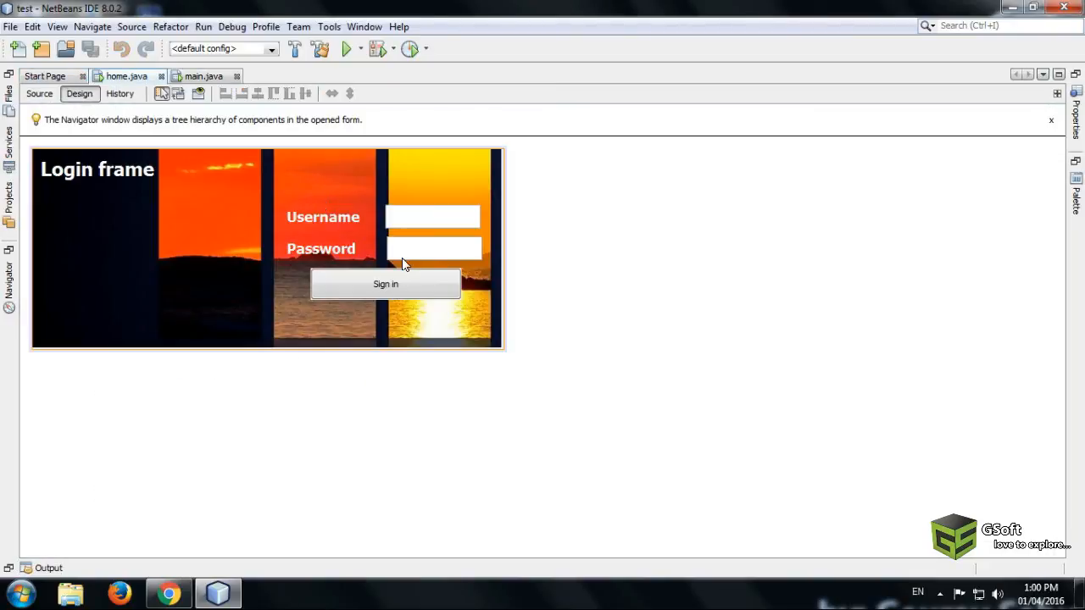
click(434, 248)
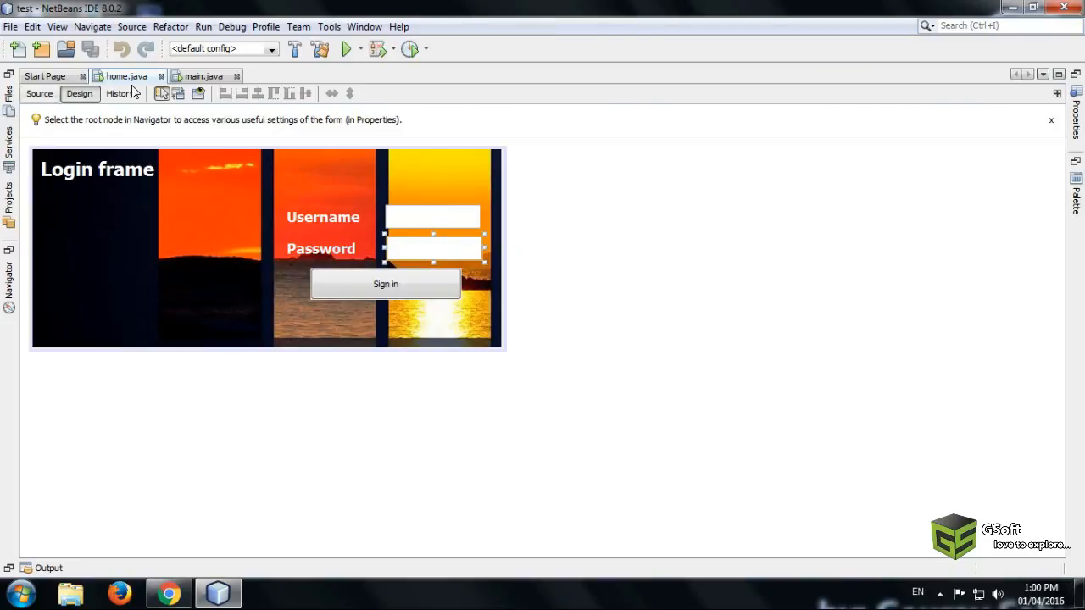